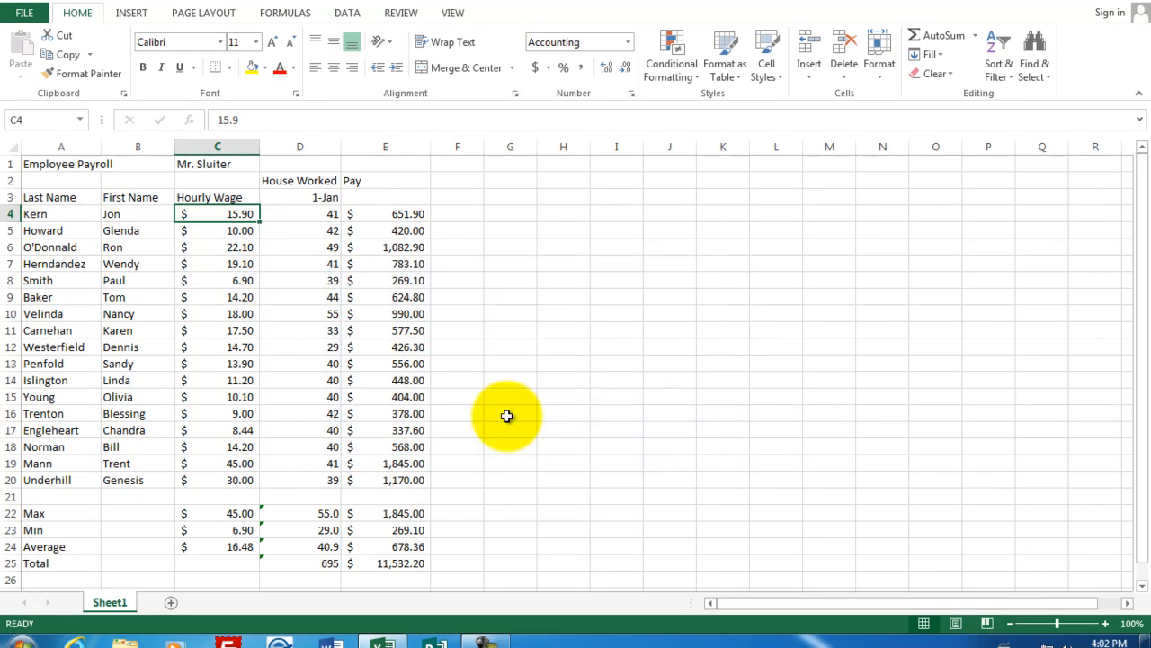
{"action": "mouse_move", "coordinate": [325, 215]}
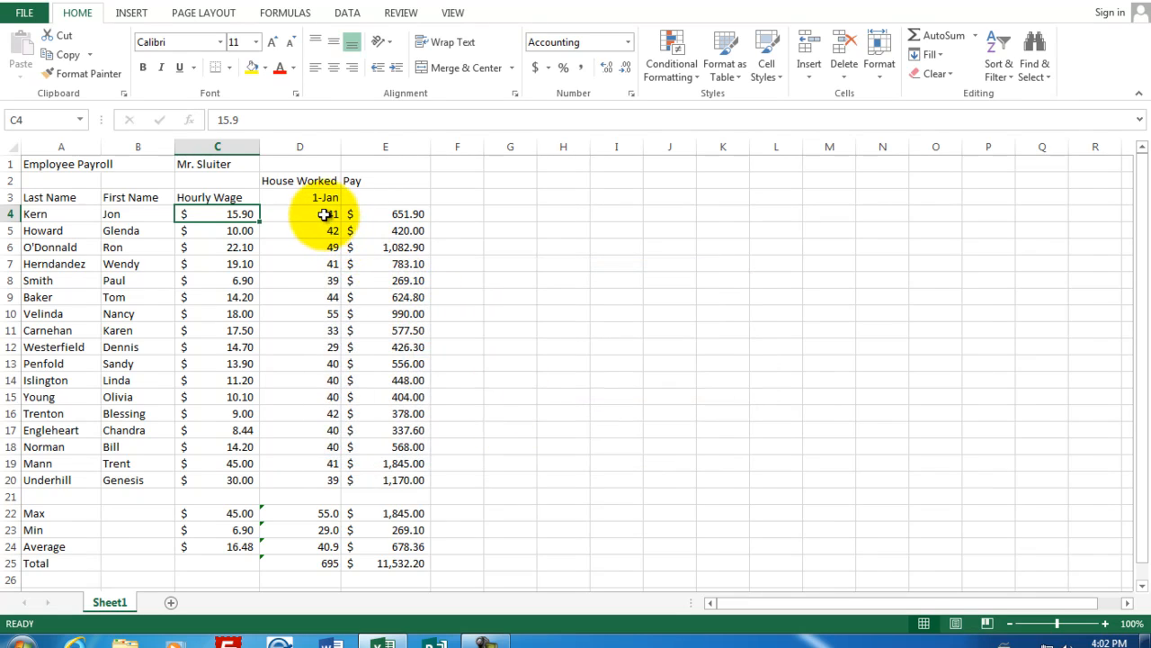
Insert a blank column E before Pay and head it 'Overtime Hours'.
{"action": "left_click", "coordinate": [300, 213]}
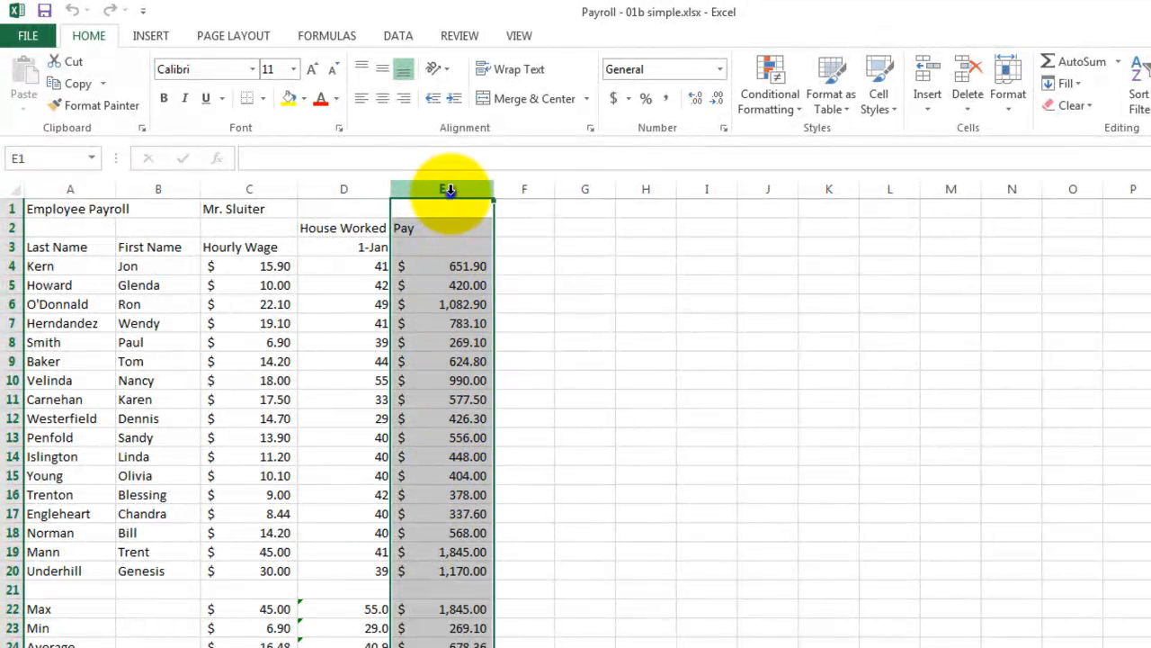
{"action": "right_click", "coordinate": [441, 189]}
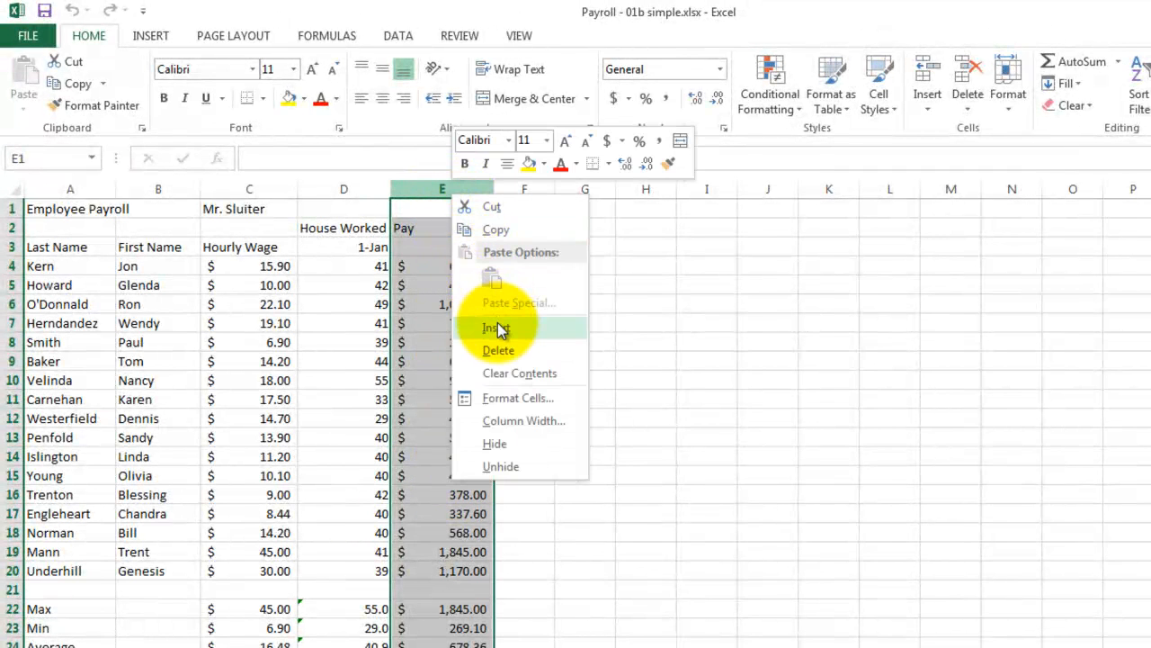
{"action": "left_click", "coordinate": [496, 327]}
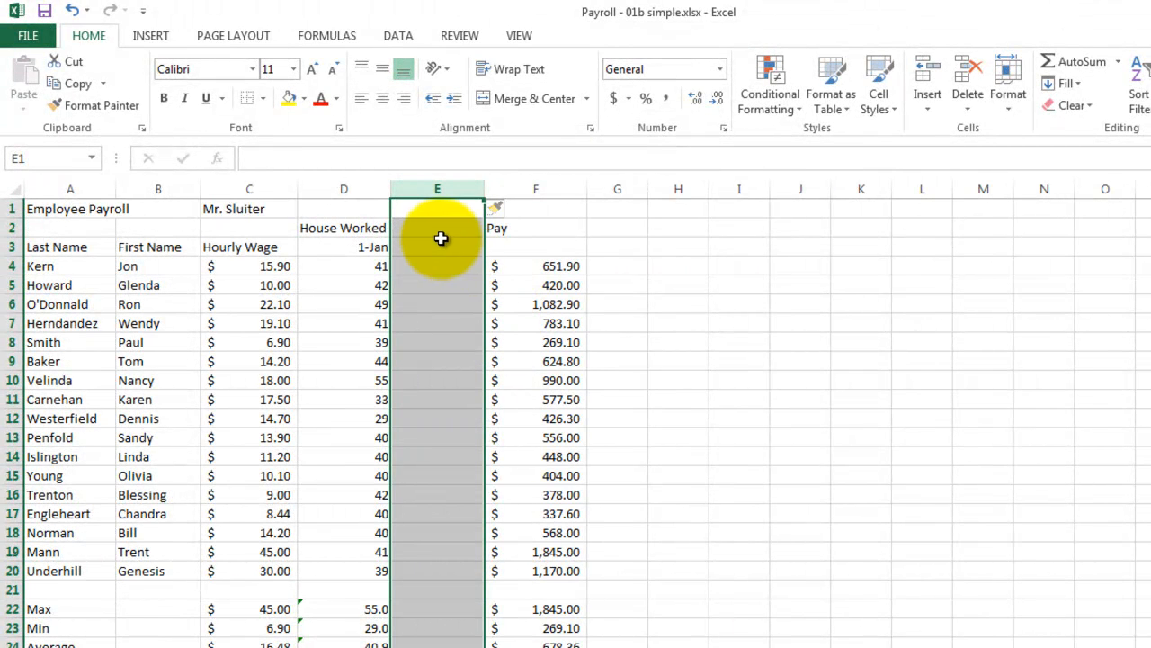
{"action": "left_click", "coordinate": [437, 228]}
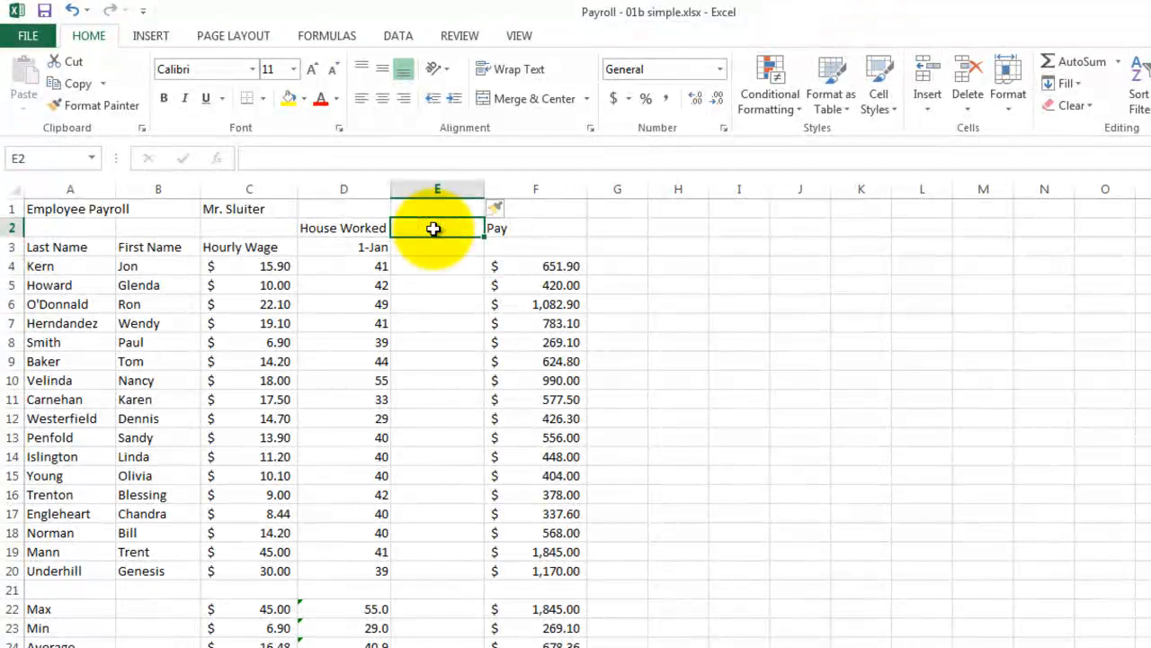
{"action": "mouse_move", "coordinate": [502, 265]}
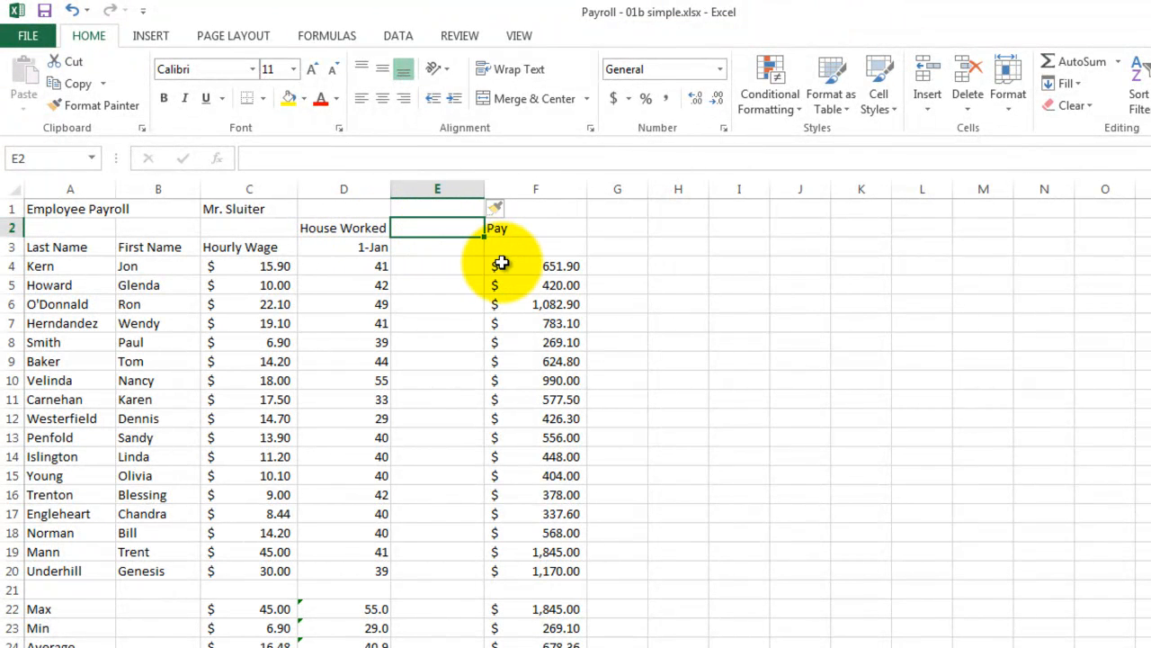
{"action": "type", "text": "Overtime Hours"}
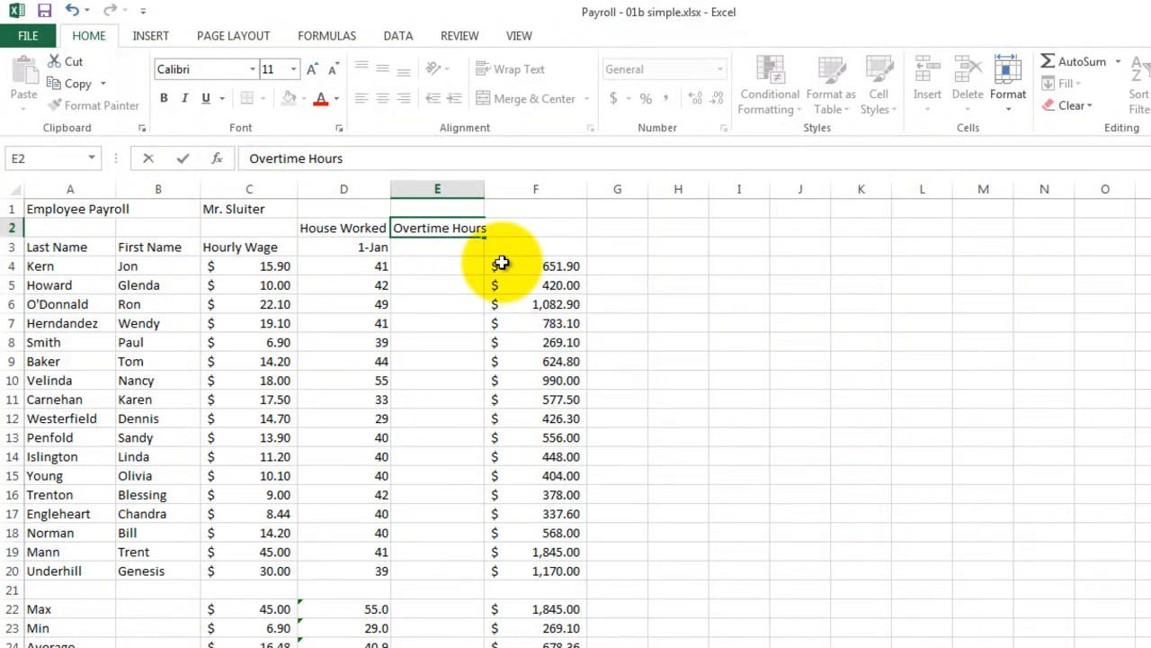
{"action": "left_click", "coordinate": [437, 265]}
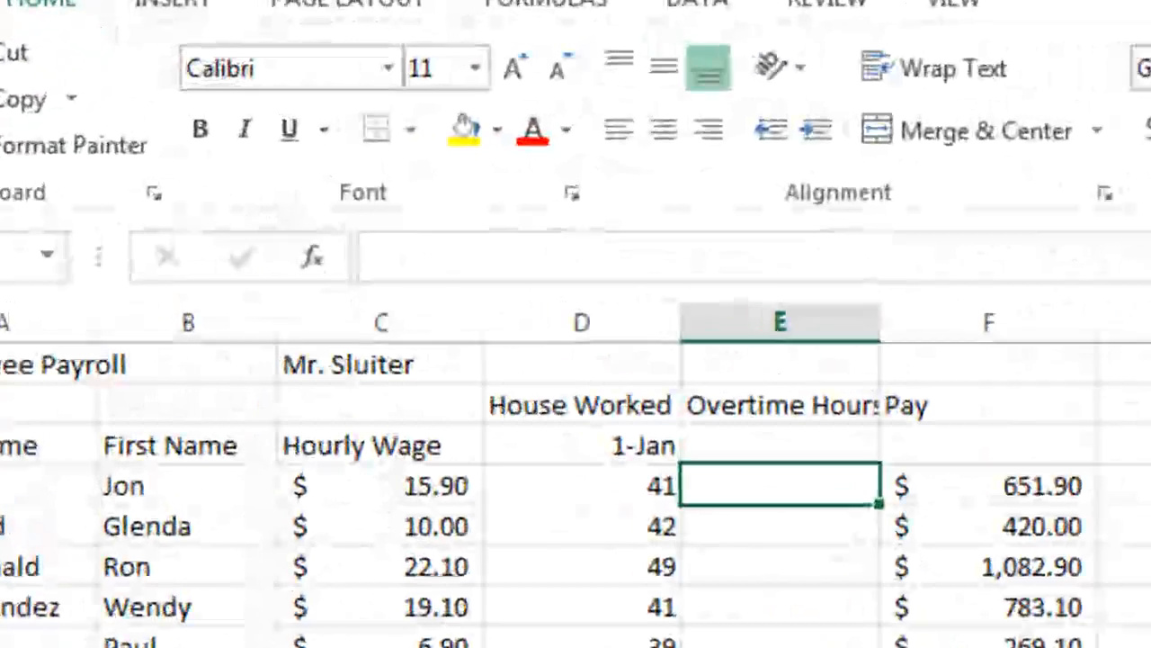
Enter =D4-40 in E4, fill it down to E20, and check Smith's negative result.
{"action": "type", "text": "=D4"}
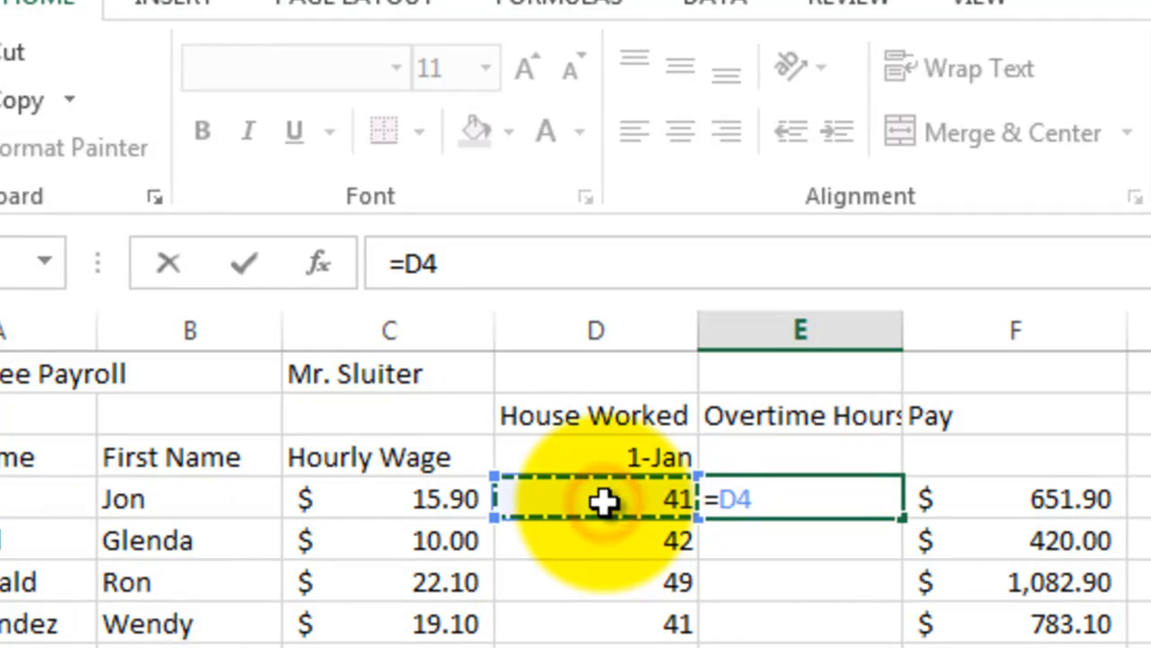
{"action": "type", "text": "-40"}
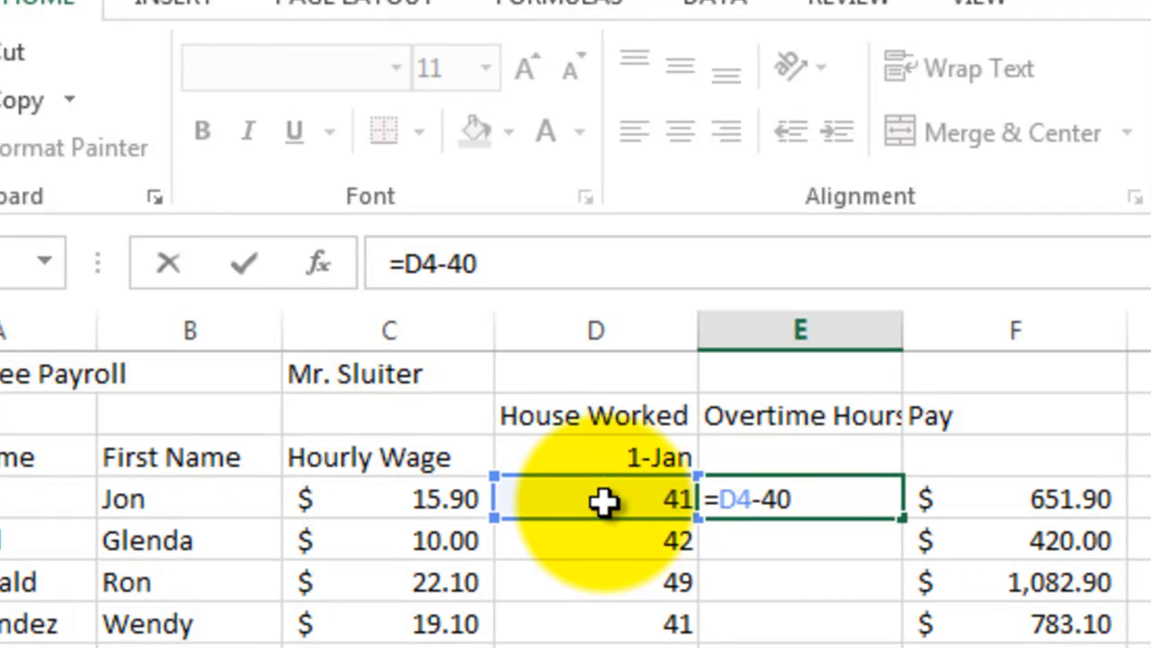
{"action": "key", "text": "Return"}
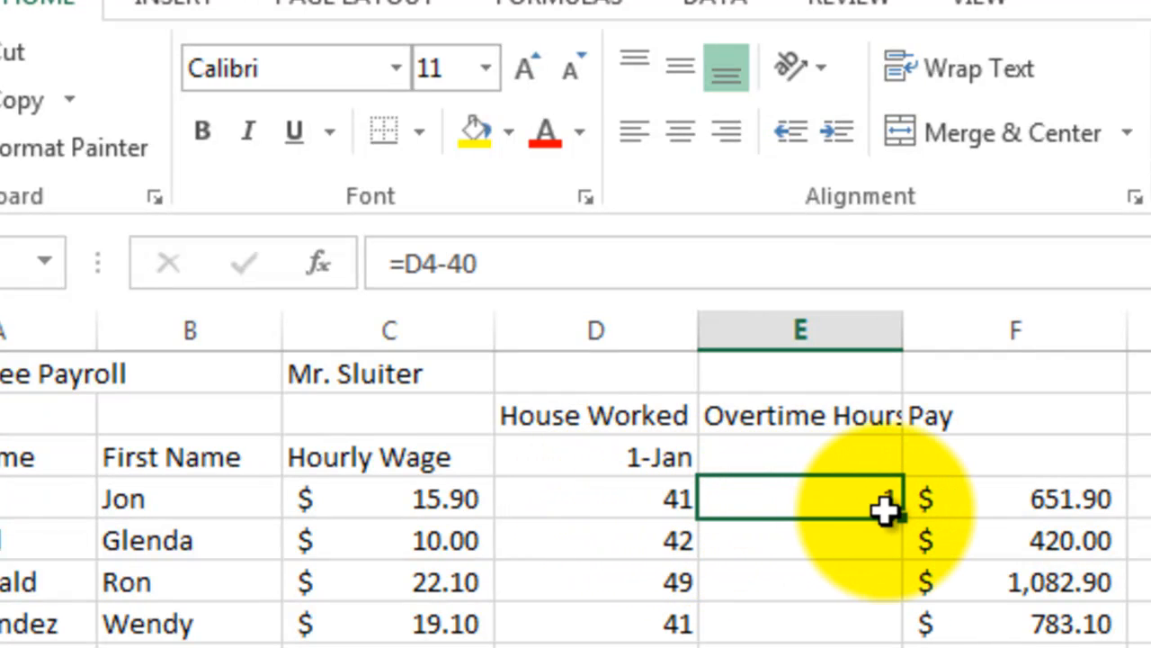
{"action": "type", "text": "1"}
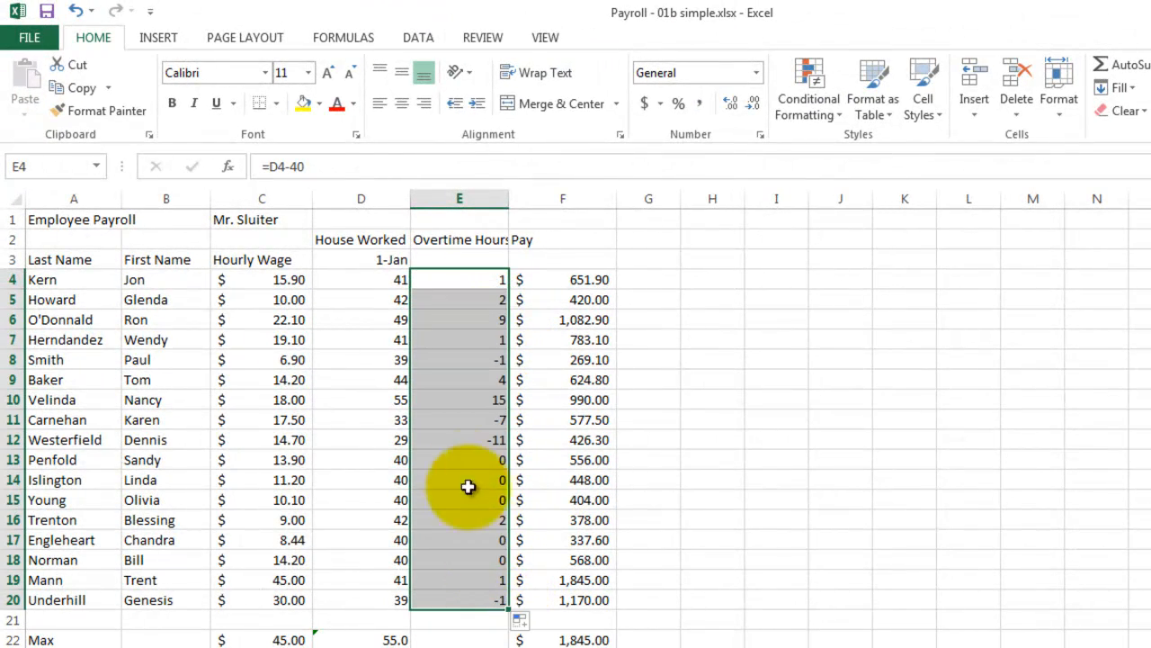
{"action": "mouse_move", "coordinate": [70, 353]}
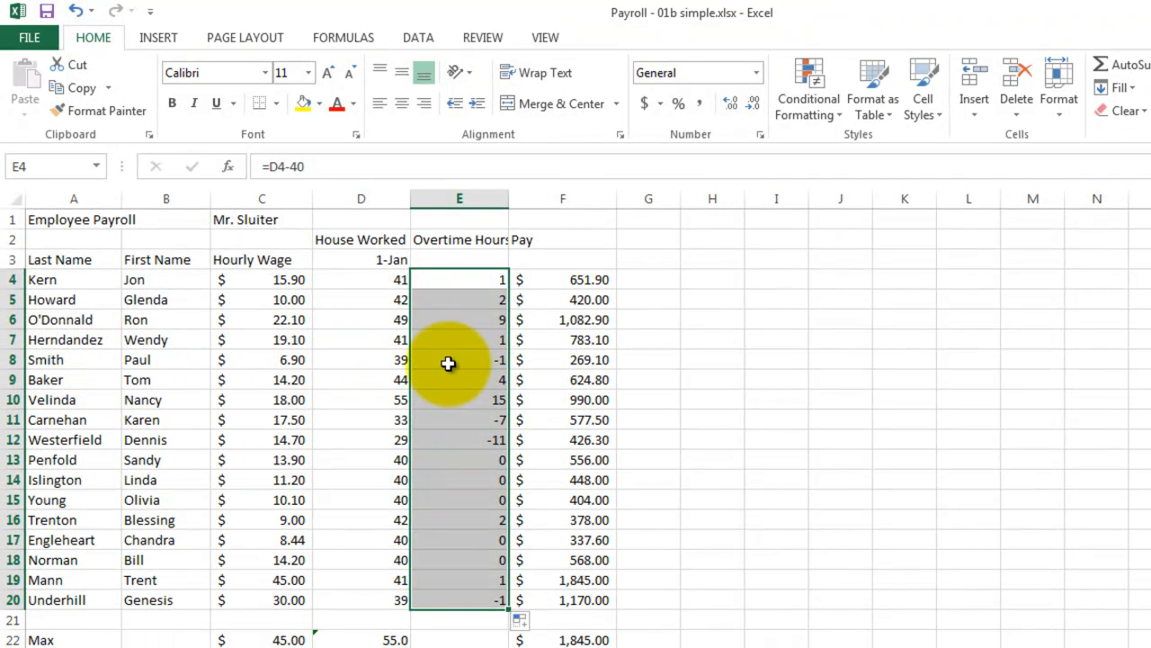
{"action": "left_click", "coordinate": [459, 359]}
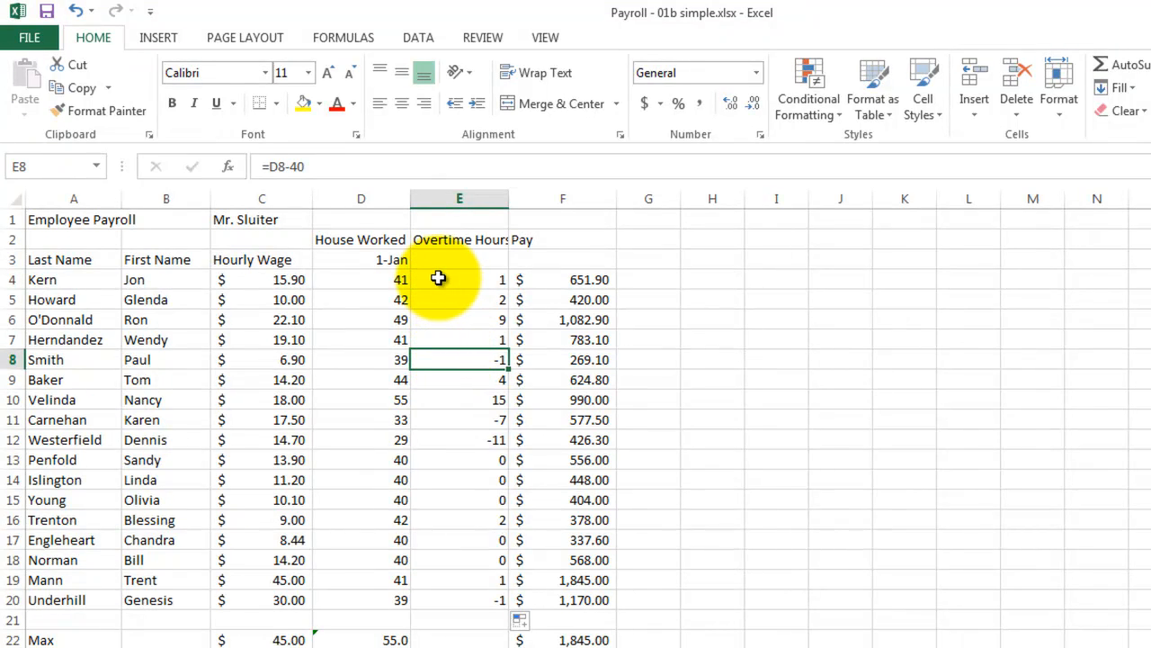
Rewrite Kern's overtime in E4 as =IF(D4>40,D4-40,0).
{"action": "left_click", "coordinate": [460, 279]}
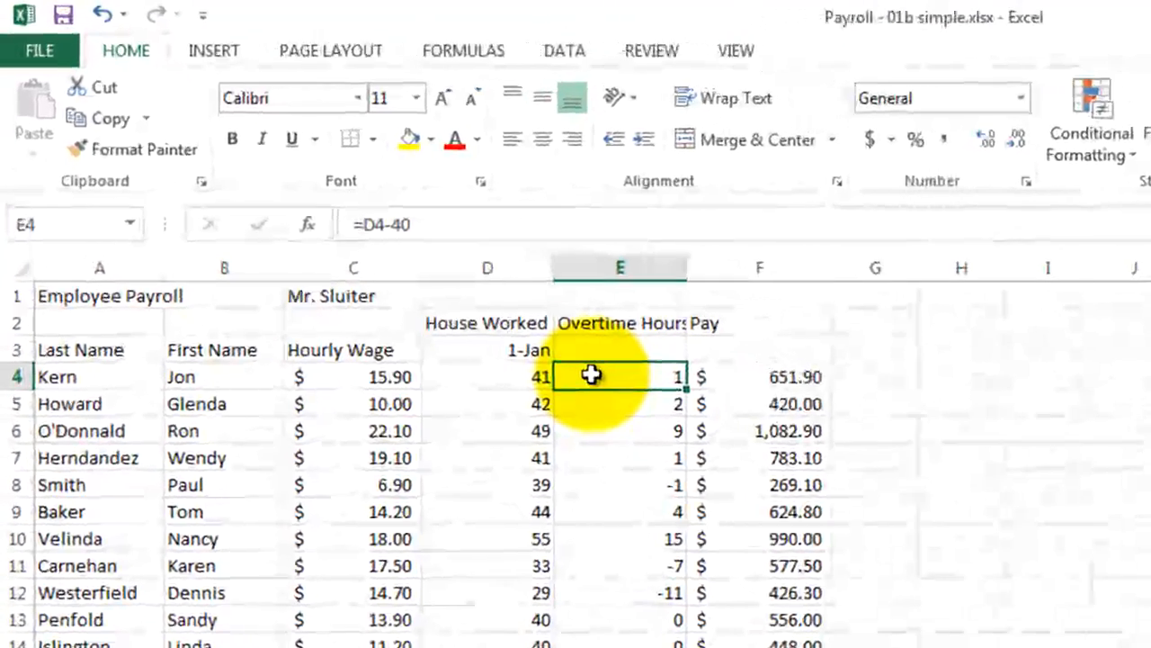
{"action": "double_click", "coordinate": [618, 376]}
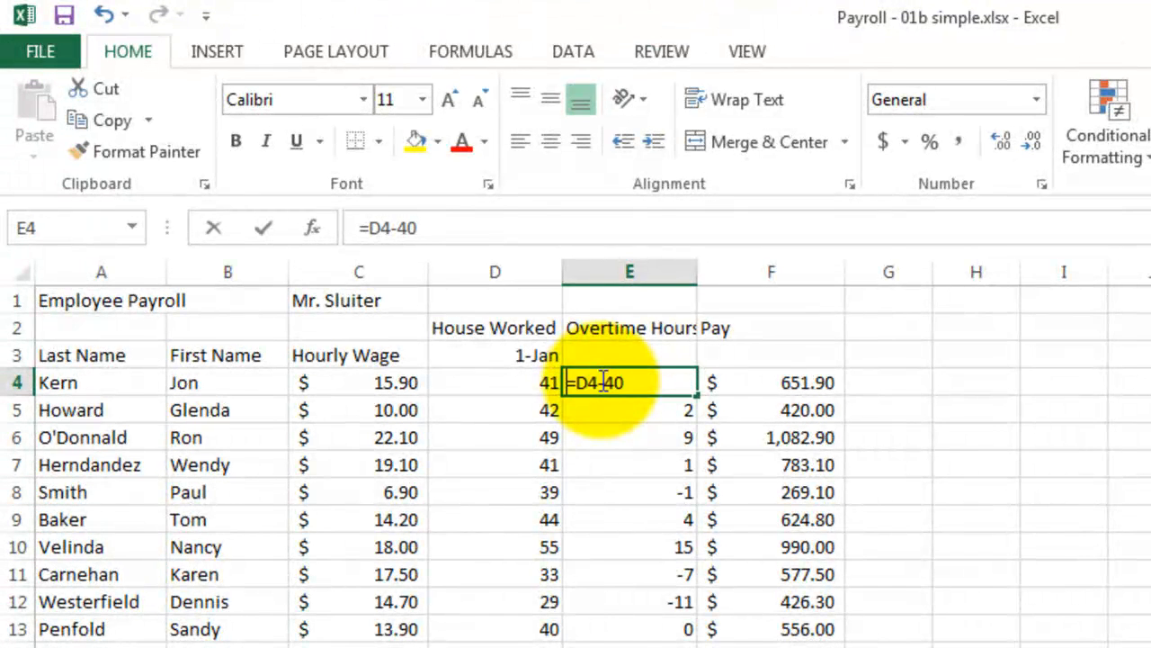
{"action": "type", "text": "=if("}
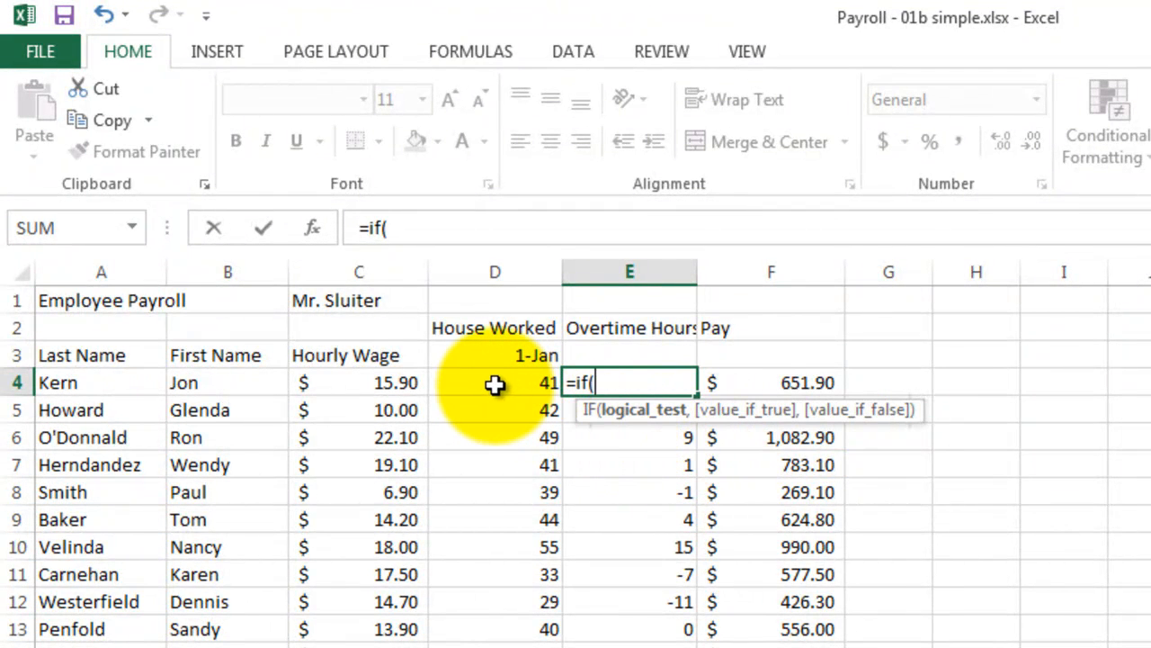
{"action": "left_click", "coordinate": [494, 383]}
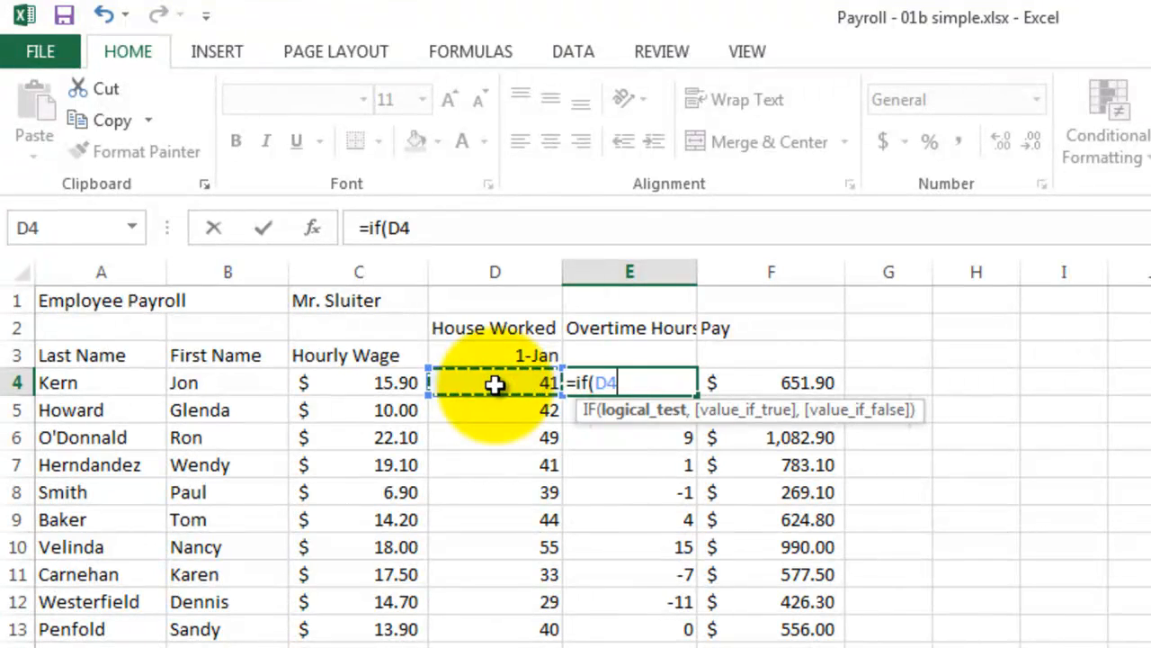
{"action": "type", "text": ">40"}
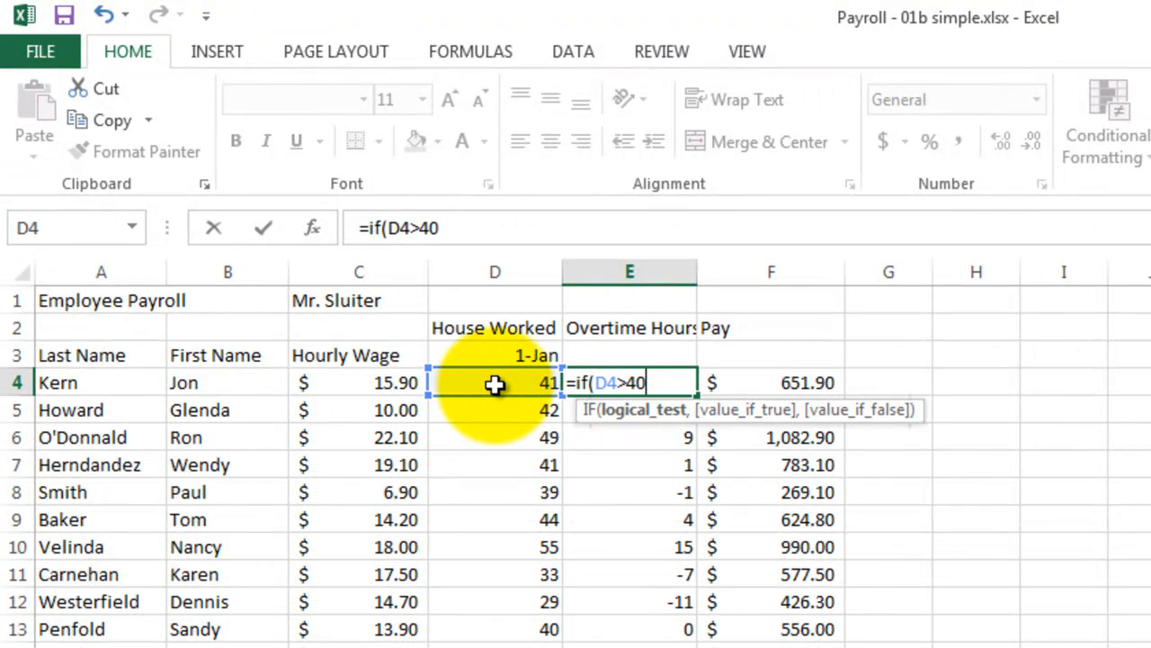
{"action": "type", "text": ","}
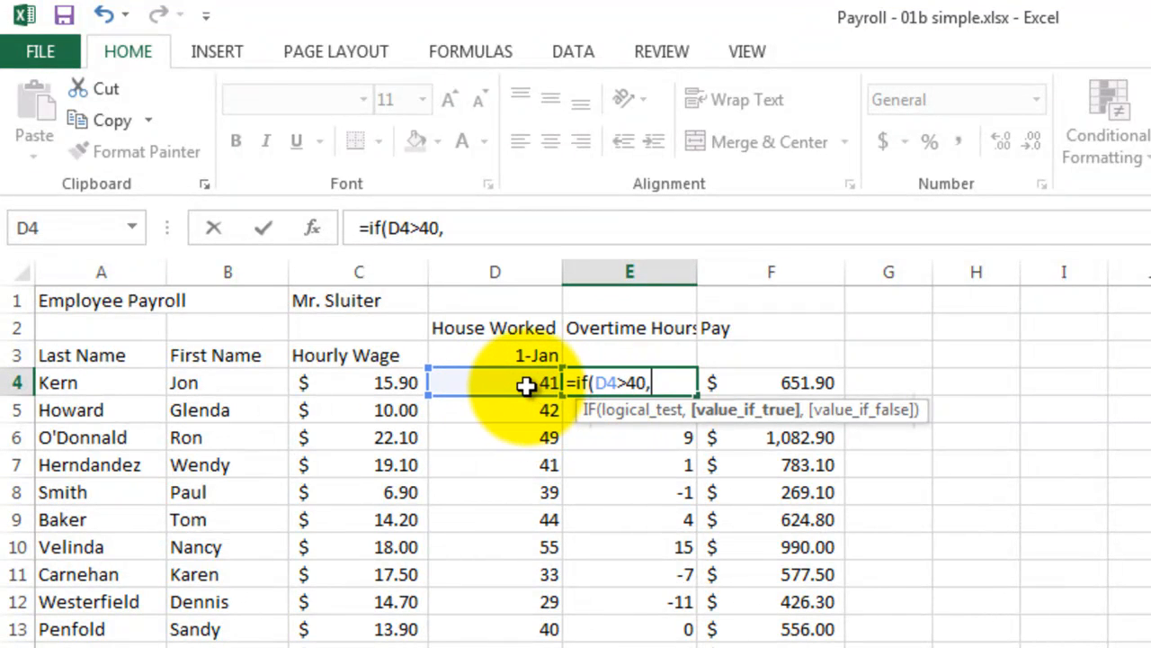
{"action": "type", "text": "D4-"}
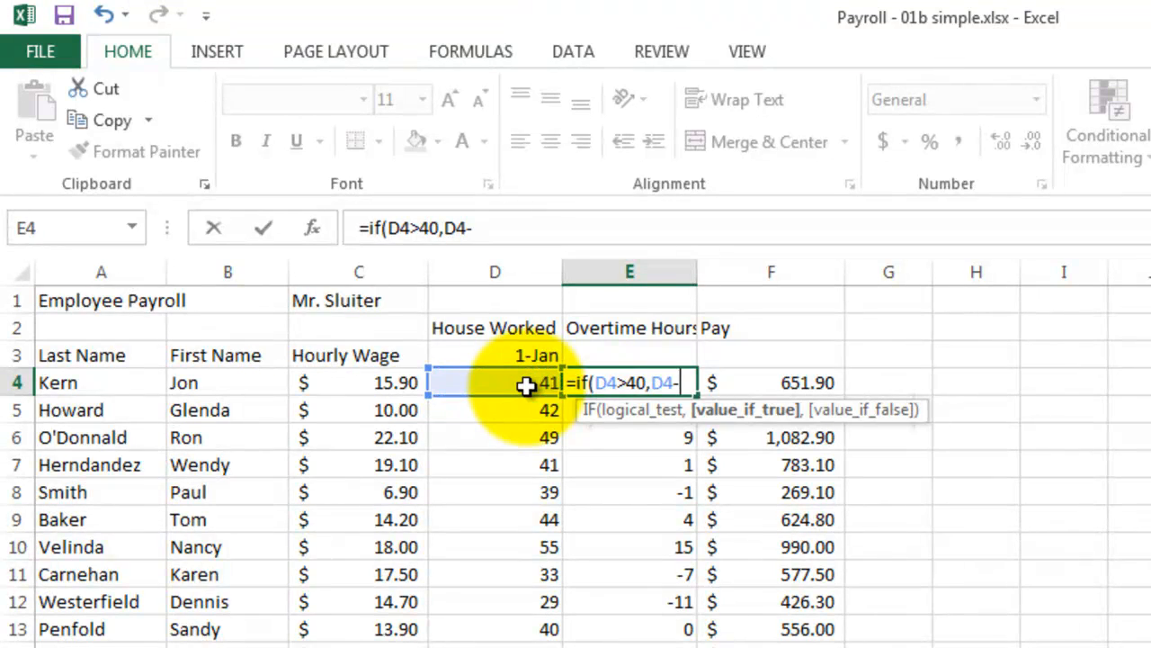
{"action": "type", "text": "40,"}
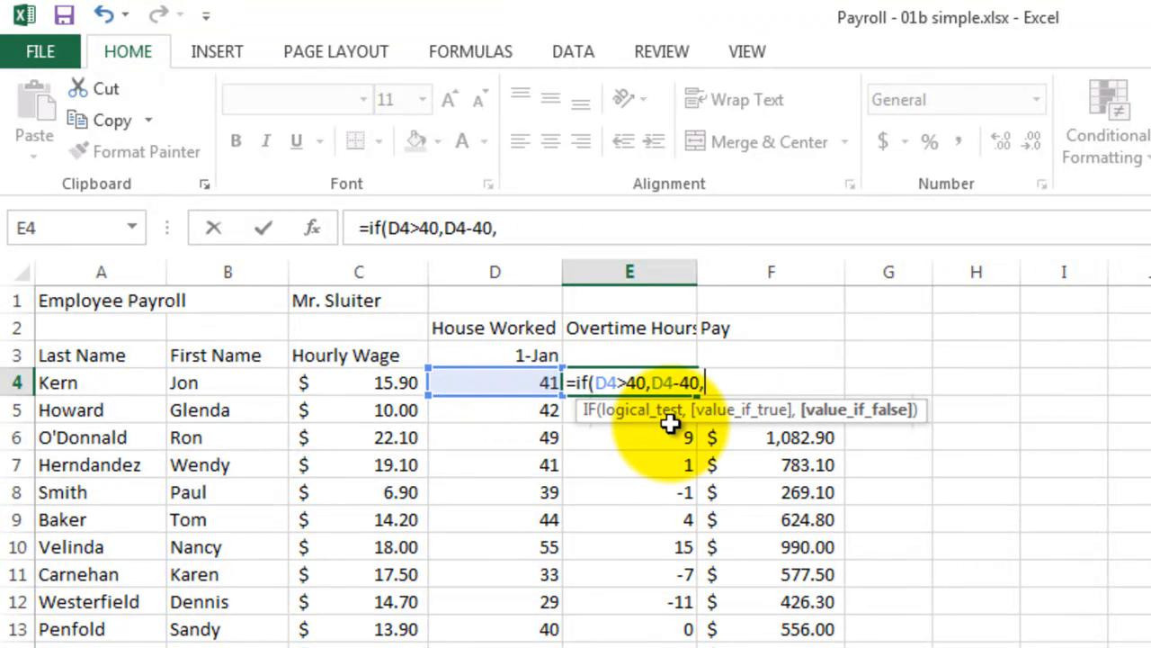
{"action": "mouse_move", "coordinate": [819, 531]}
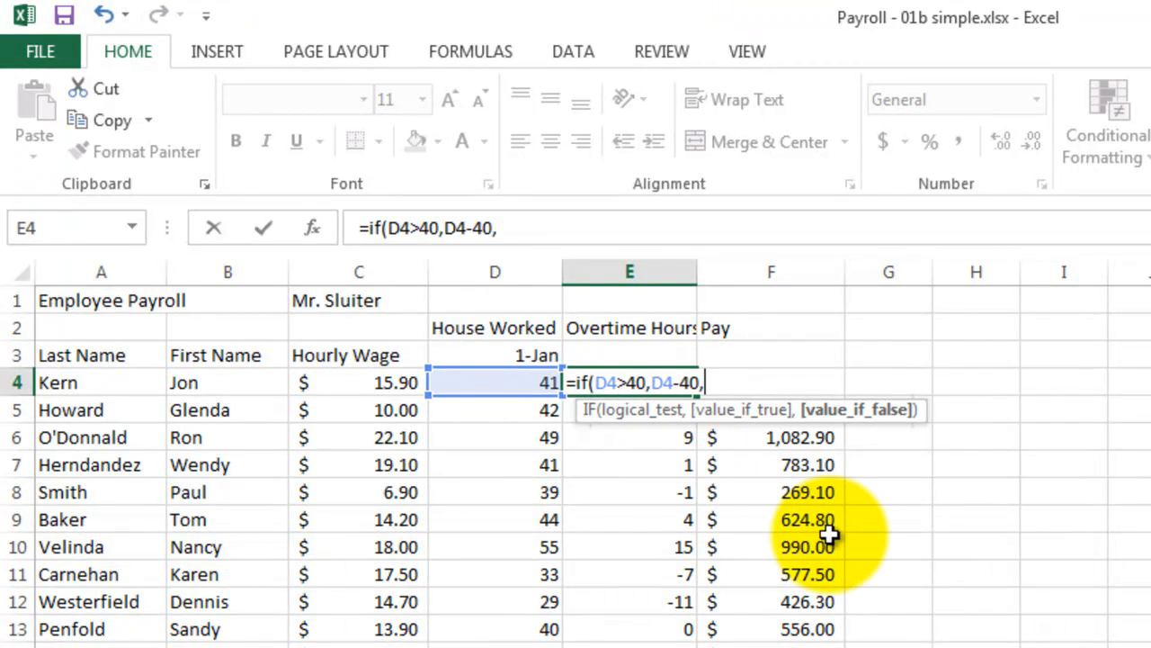
{"action": "type", "text": "0"}
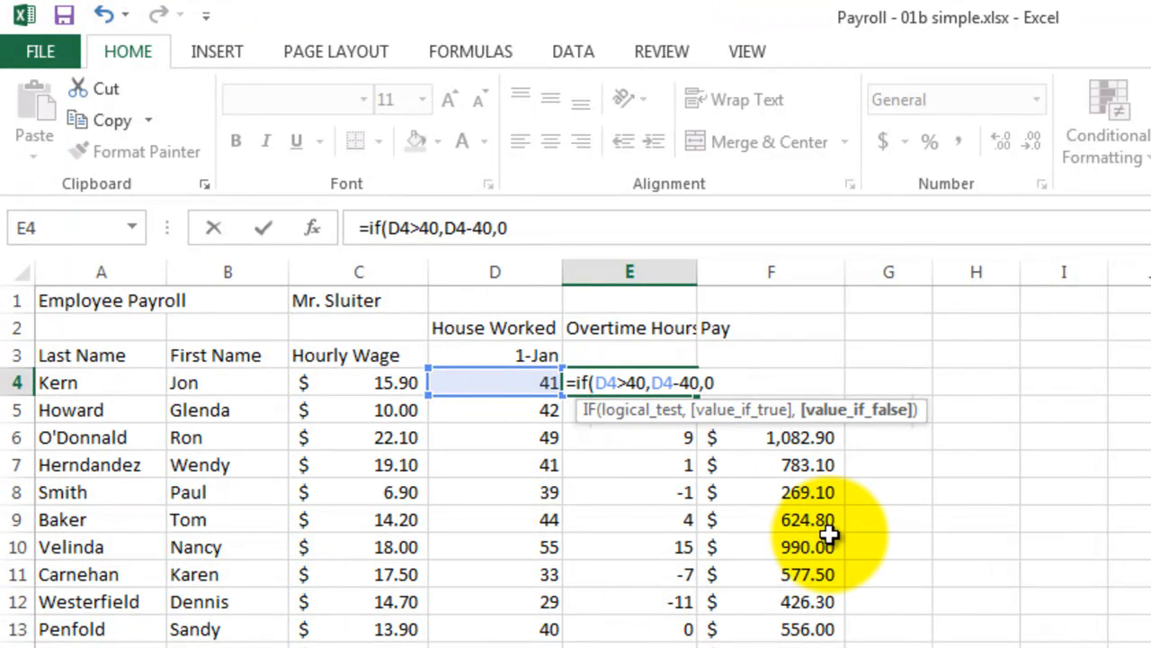
{"action": "type", "text": ")"}
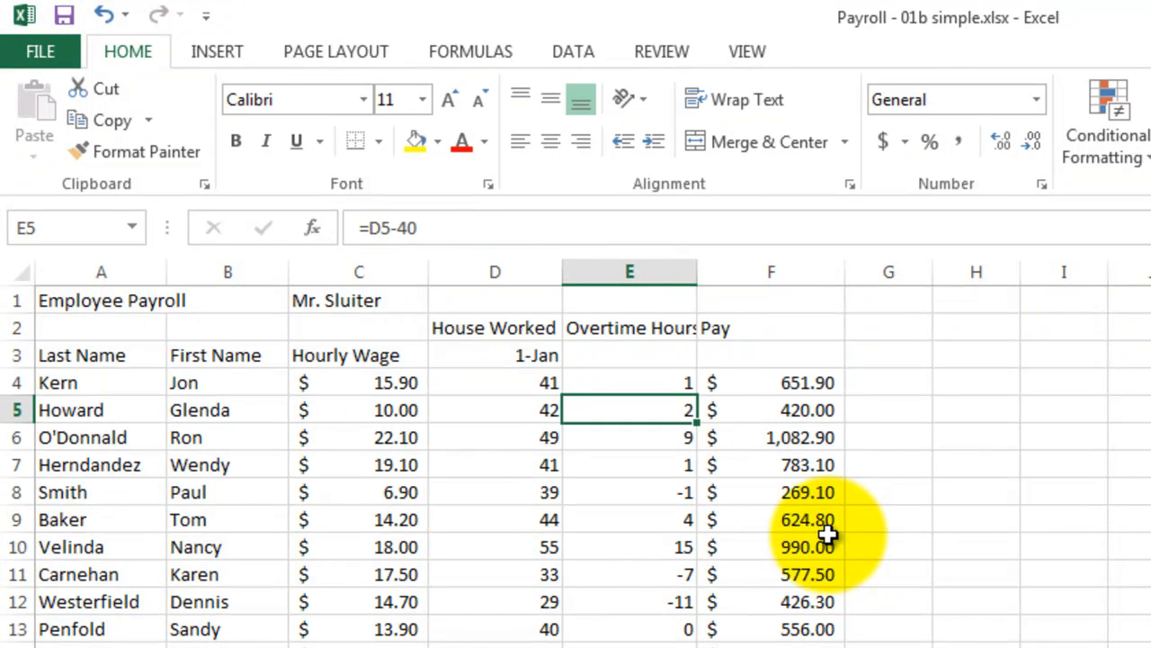
{"action": "left_click", "coordinate": [629, 382]}
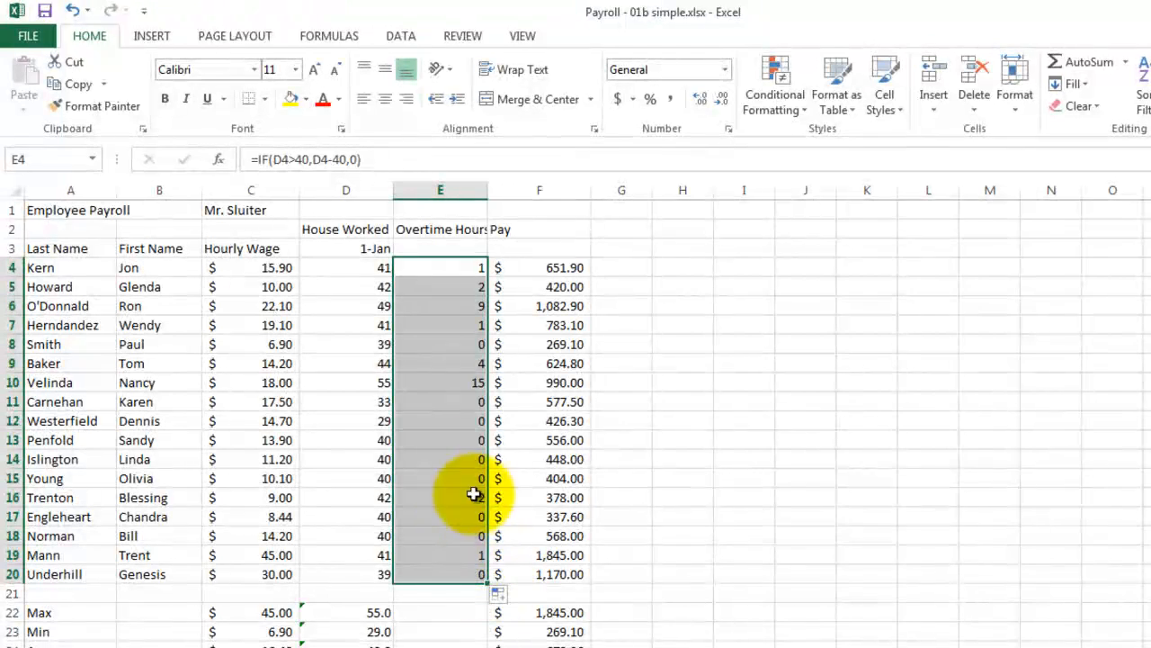
Check that Smith's copied IF overtime shows 0 for his 39 hours.
{"action": "left_click", "coordinate": [440, 344]}
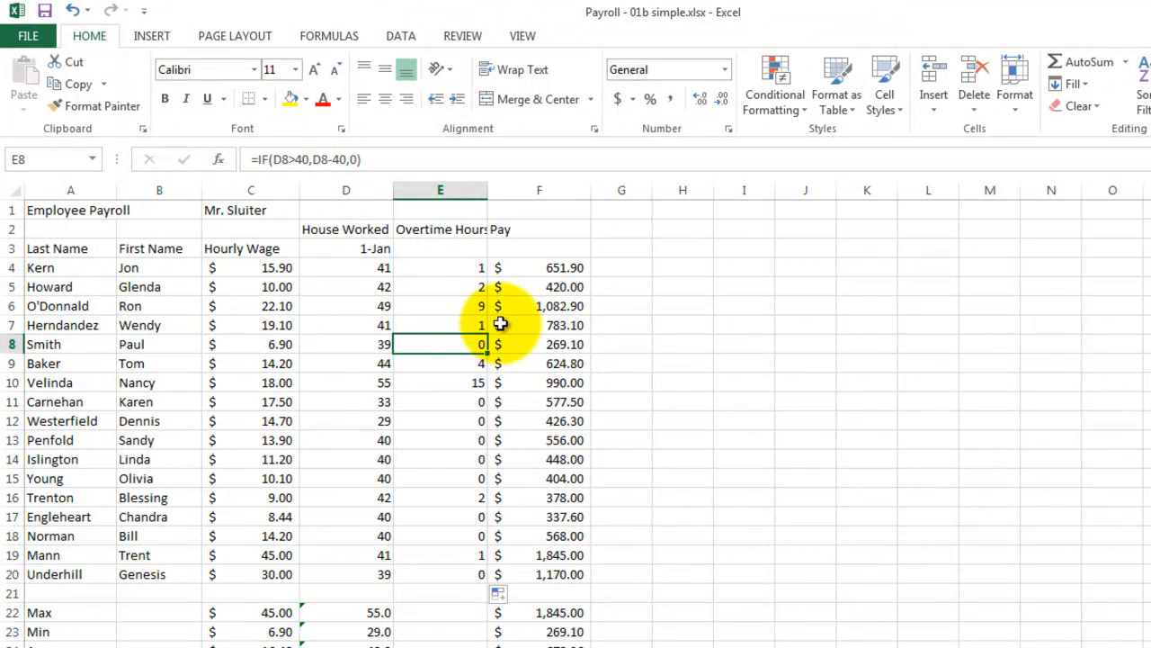
{"action": "left_click", "coordinate": [539, 267]}
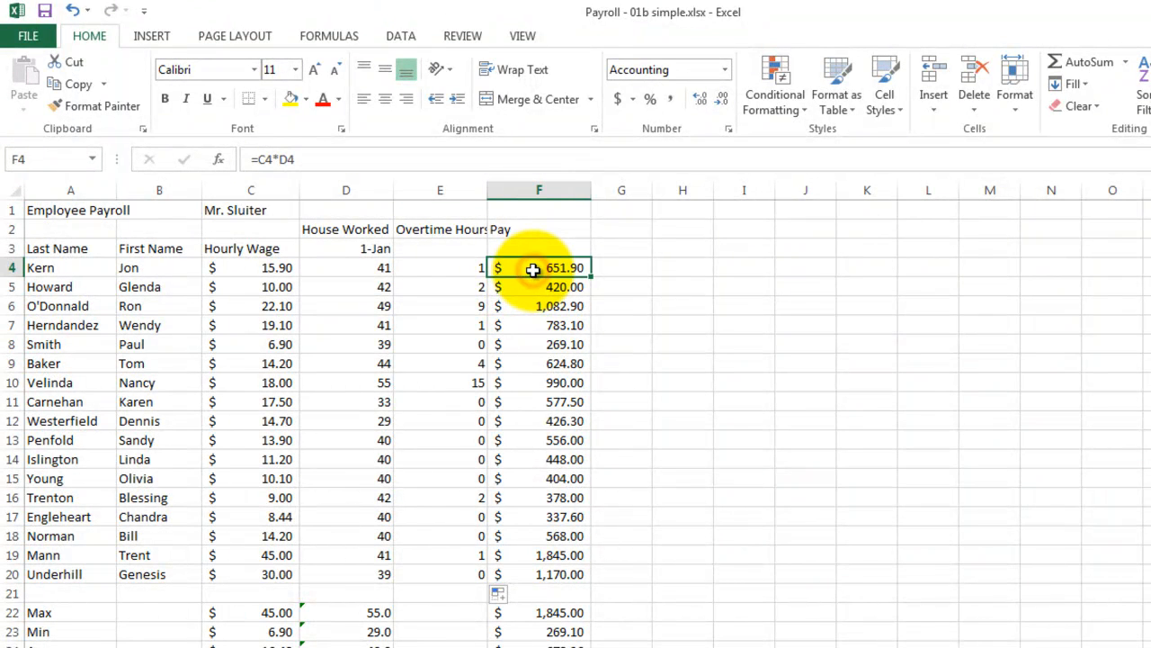
{"action": "double_click", "coordinate": [539, 268]}
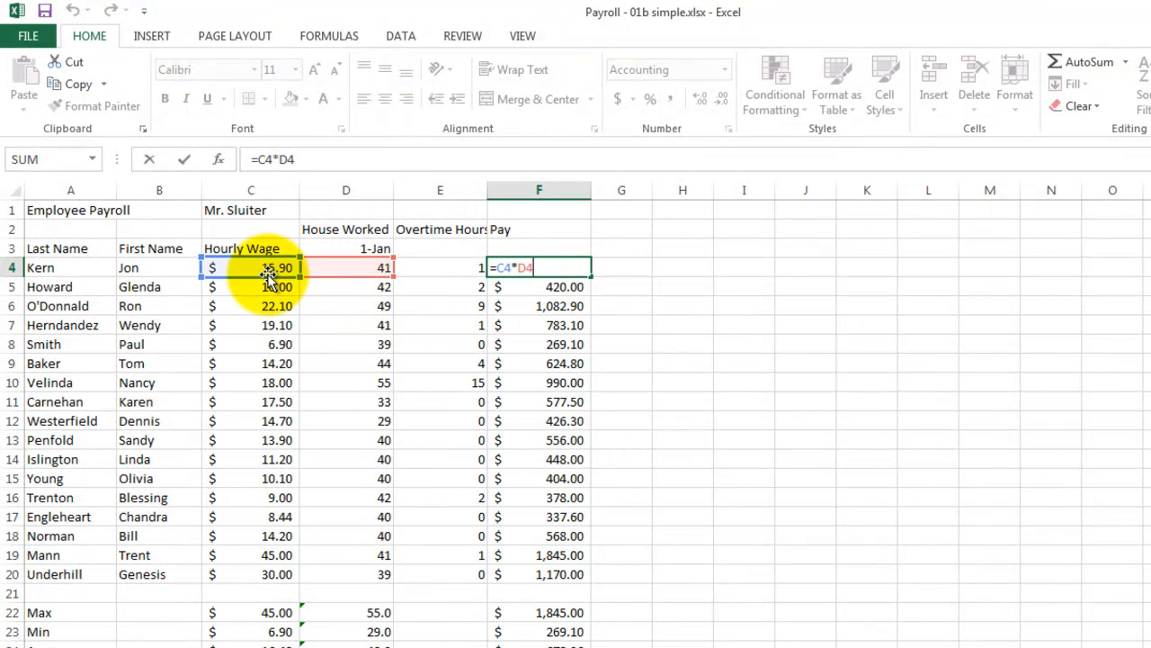
{"action": "mouse_move", "coordinate": [540, 286]}
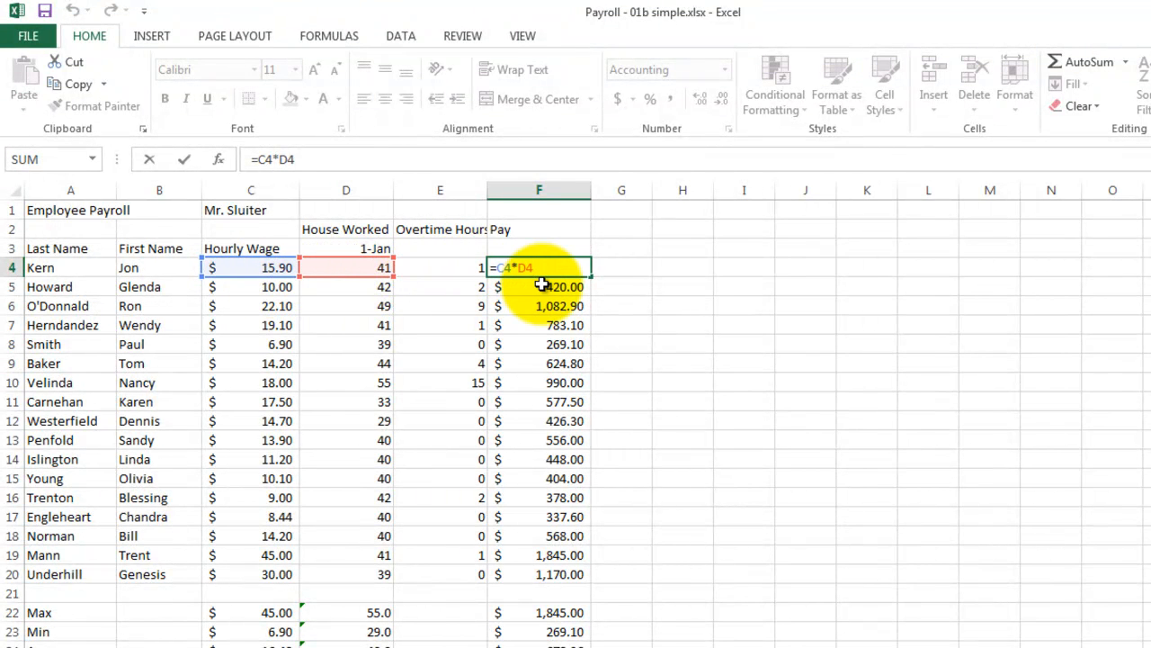
{"action": "key", "text": "Return"}
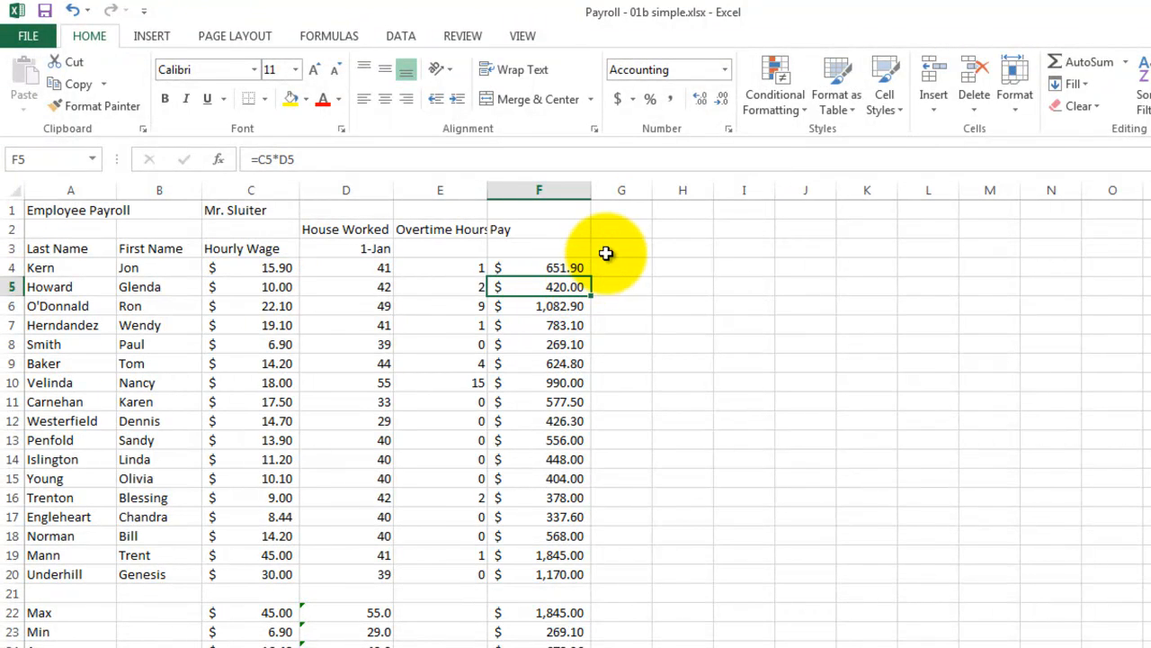
{"action": "left_click", "coordinate": [621, 229]}
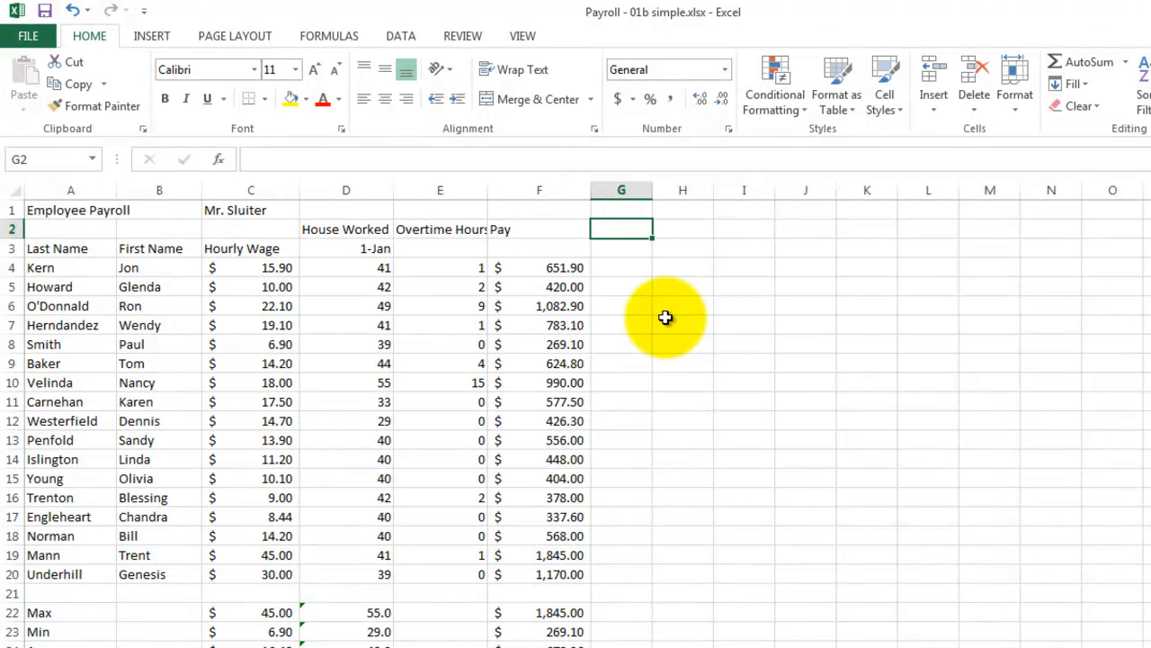
Head column G 'Overtime Bonus' and enter =.5*C4*E4 for Kern, giving $7.95.
{"action": "type", "text": "Overtime Bonus"}
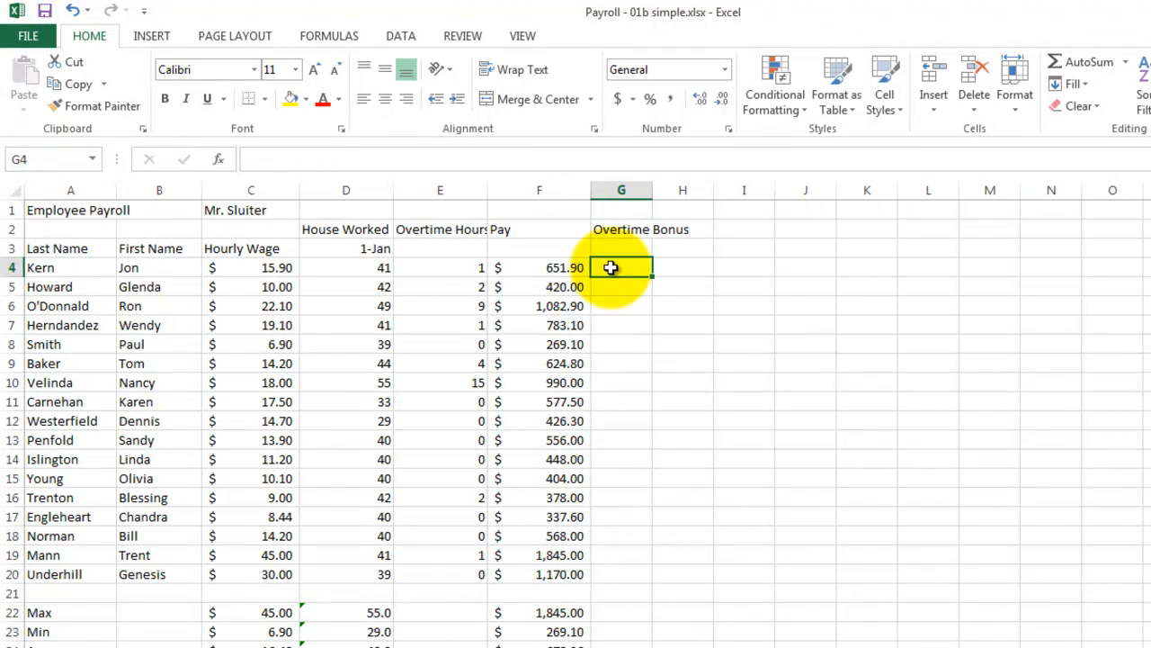
{"action": "mouse_move", "coordinate": [633, 329]}
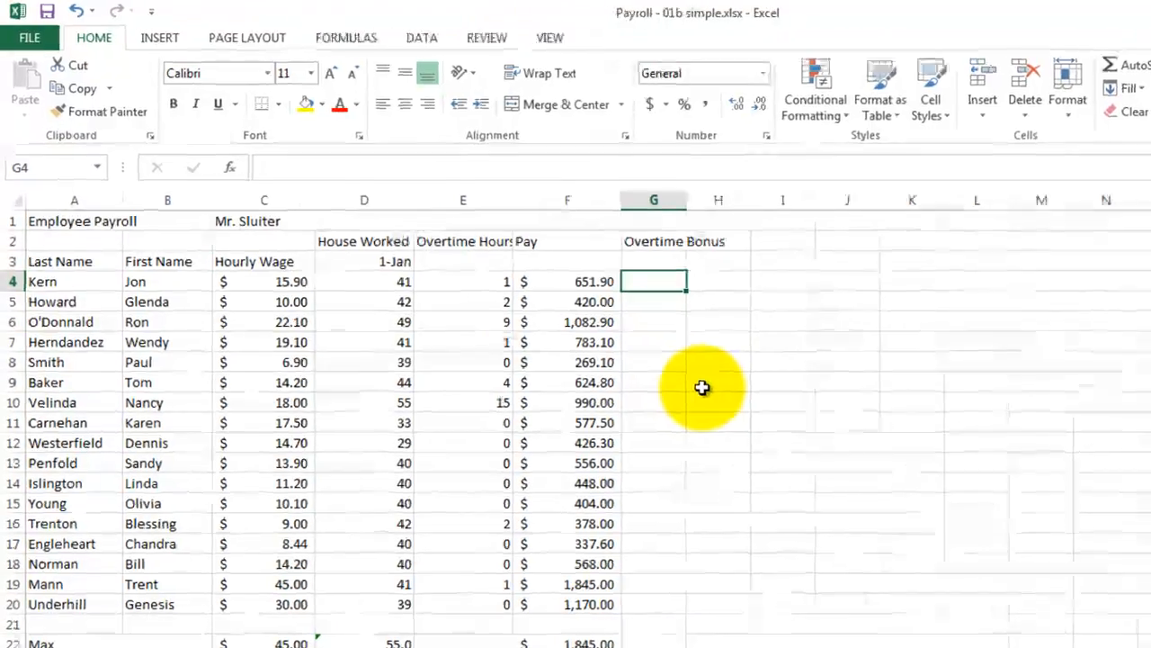
{"action": "type", "text": "=."}
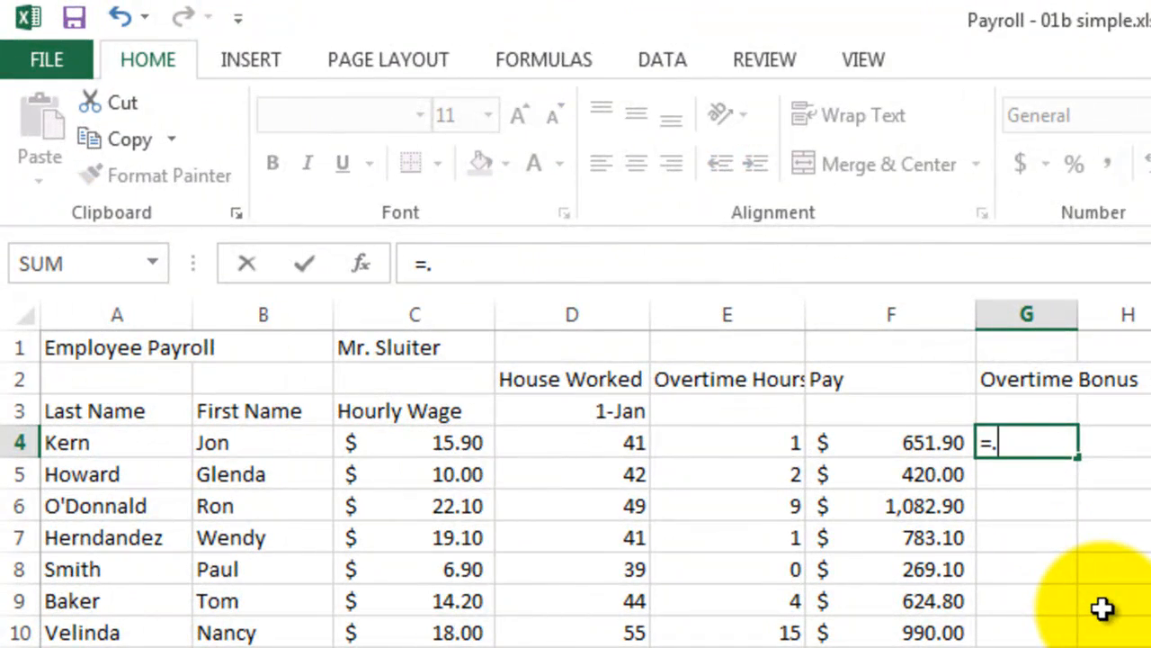
{"action": "type", "text": "5*"}
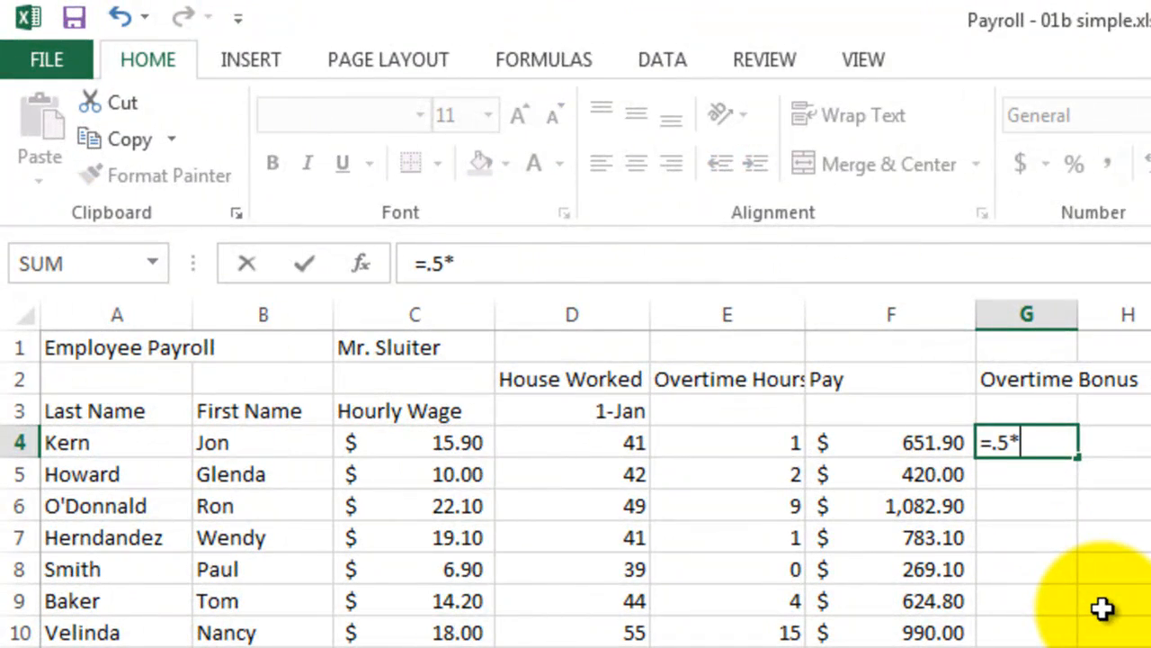
{"action": "left_click", "coordinate": [414, 441]}
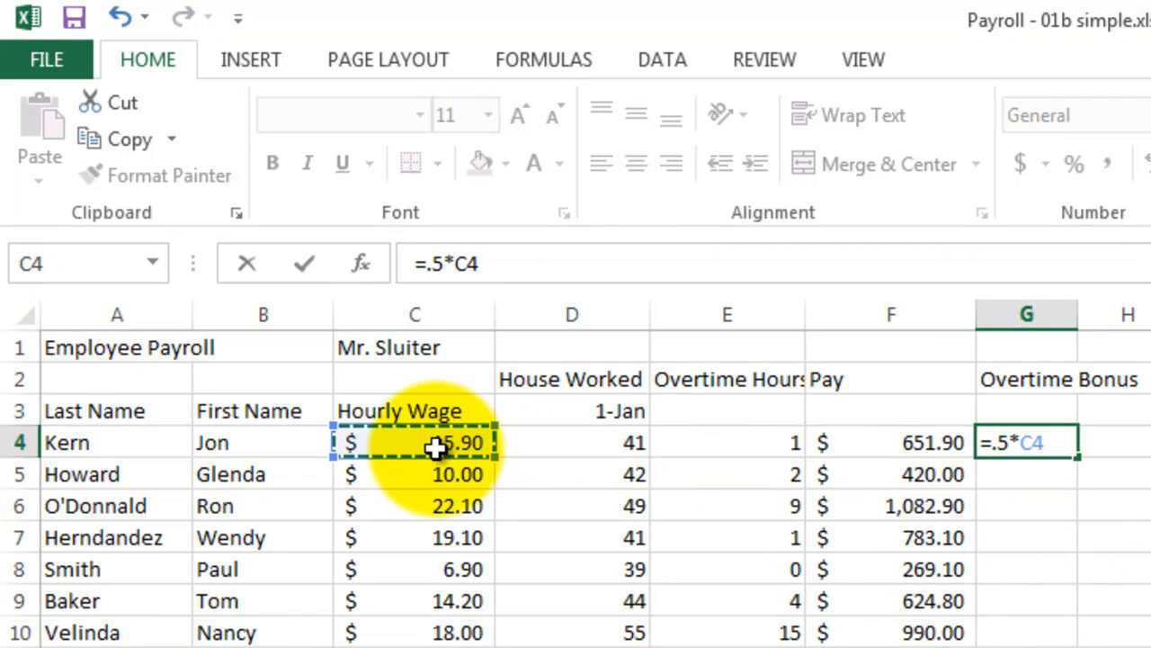
{"action": "type", "text": "*"}
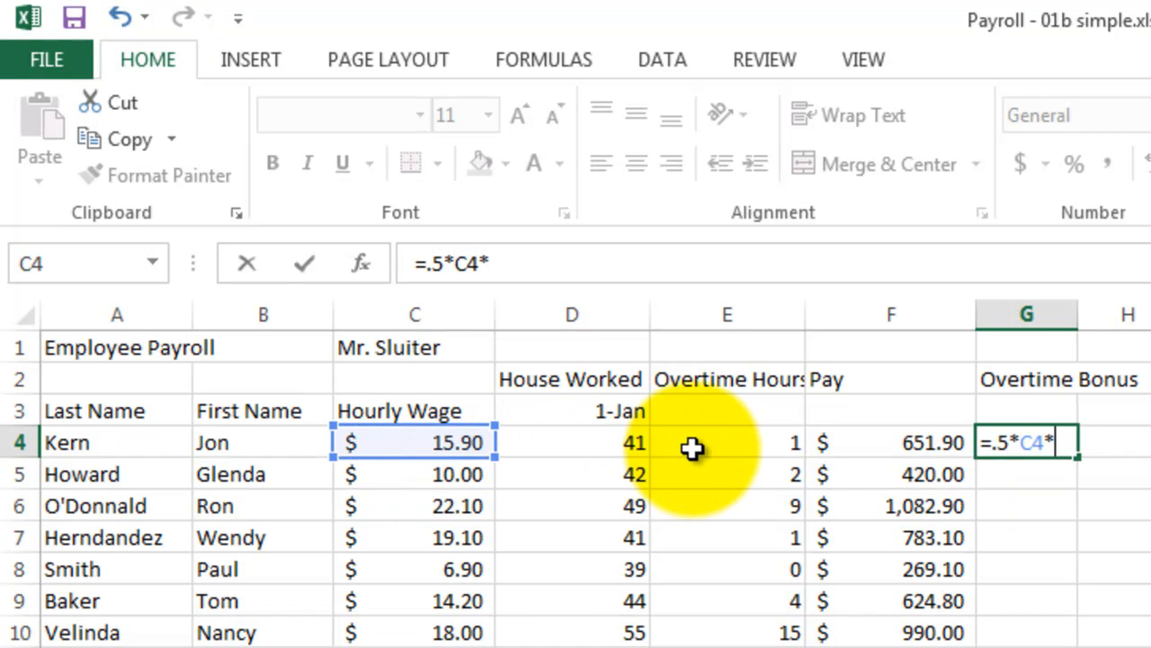
{"action": "left_click", "coordinate": [727, 442]}
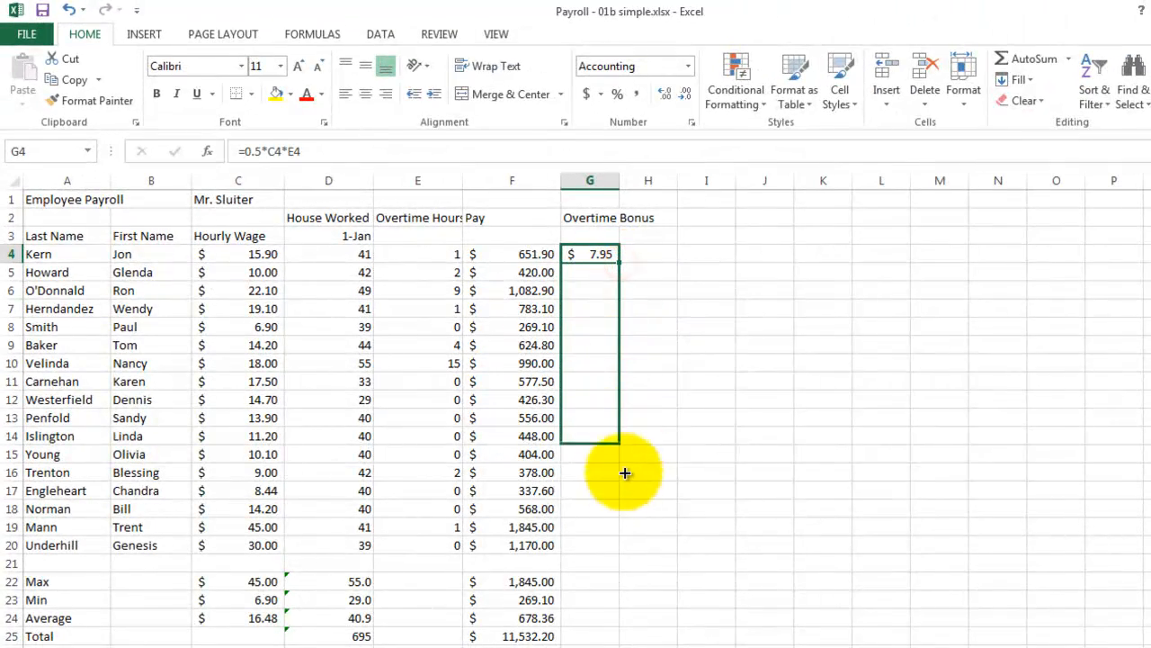
Fill the bonus formula down to G20 and spot-check Smith's and Penfold's rows.
{"action": "left_click_drag", "start_coordinate": [616, 261], "coordinate": [617, 547]}
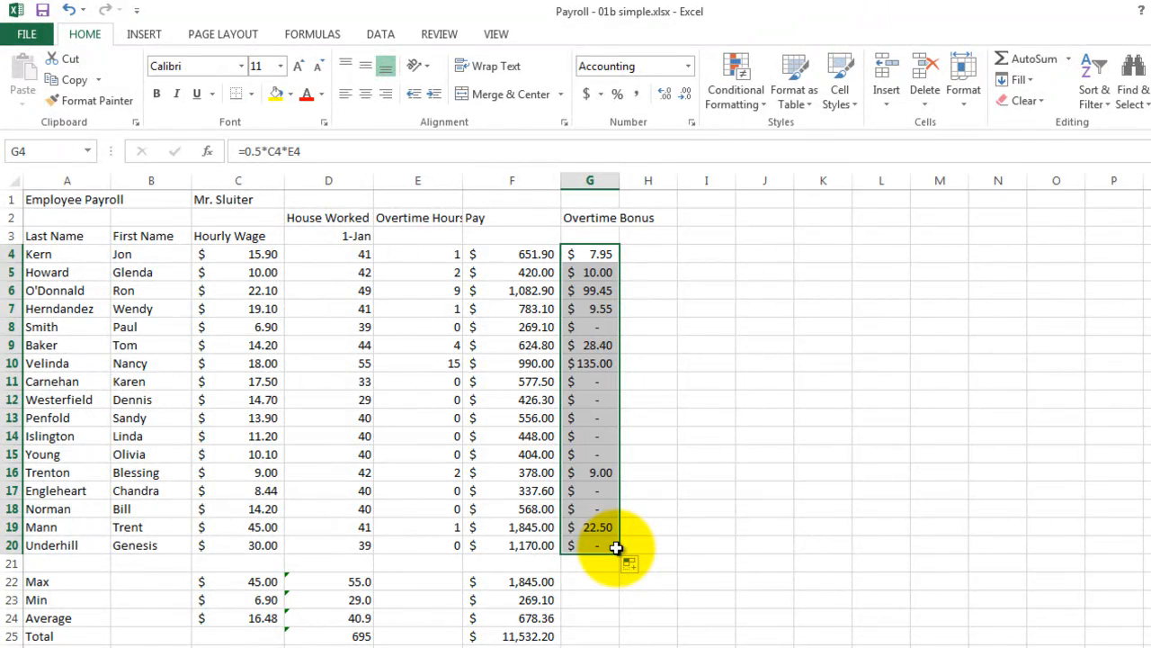
{"action": "left_click", "coordinate": [589, 327]}
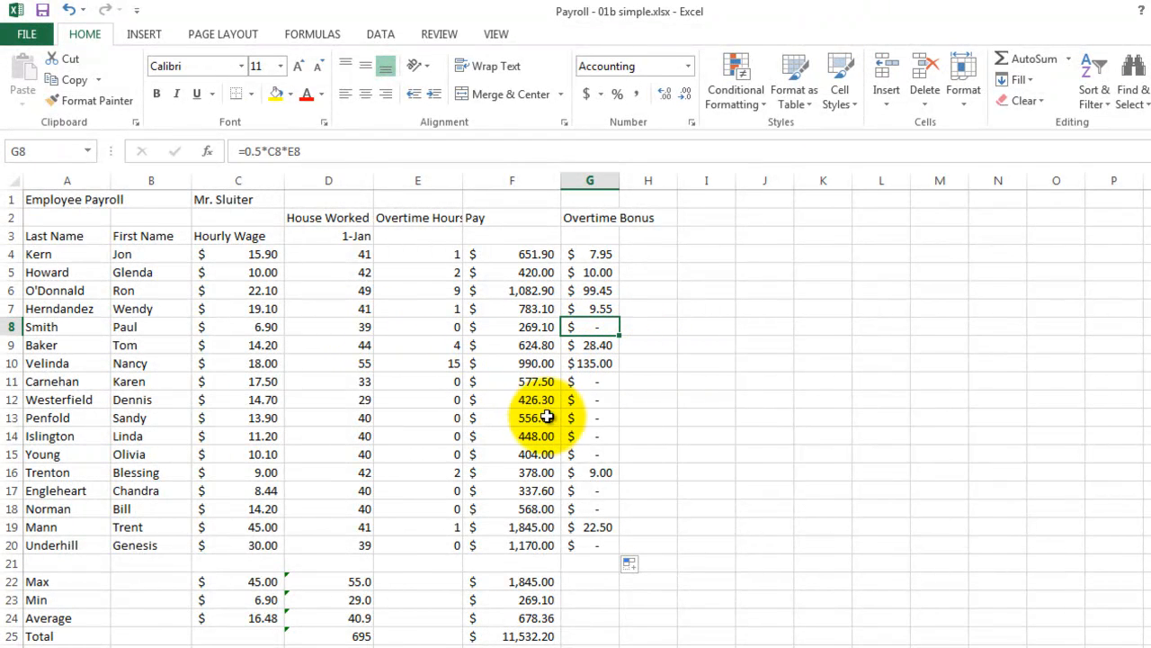
{"action": "left_click", "coordinate": [589, 418]}
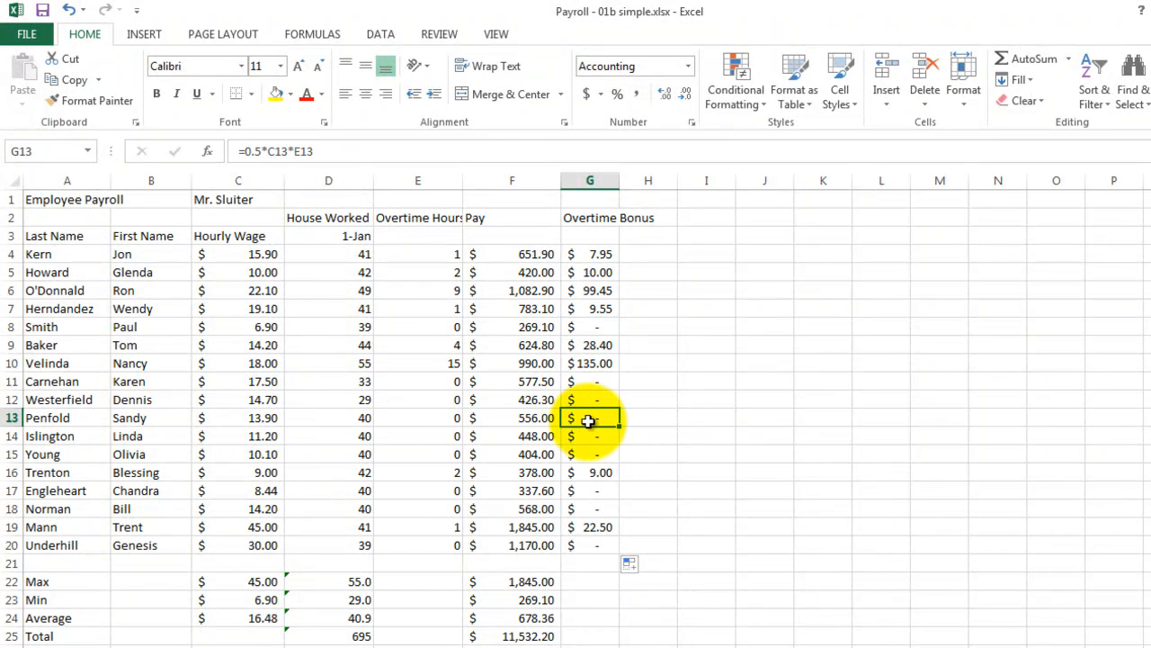
{"action": "mouse_move", "coordinate": [355, 427]}
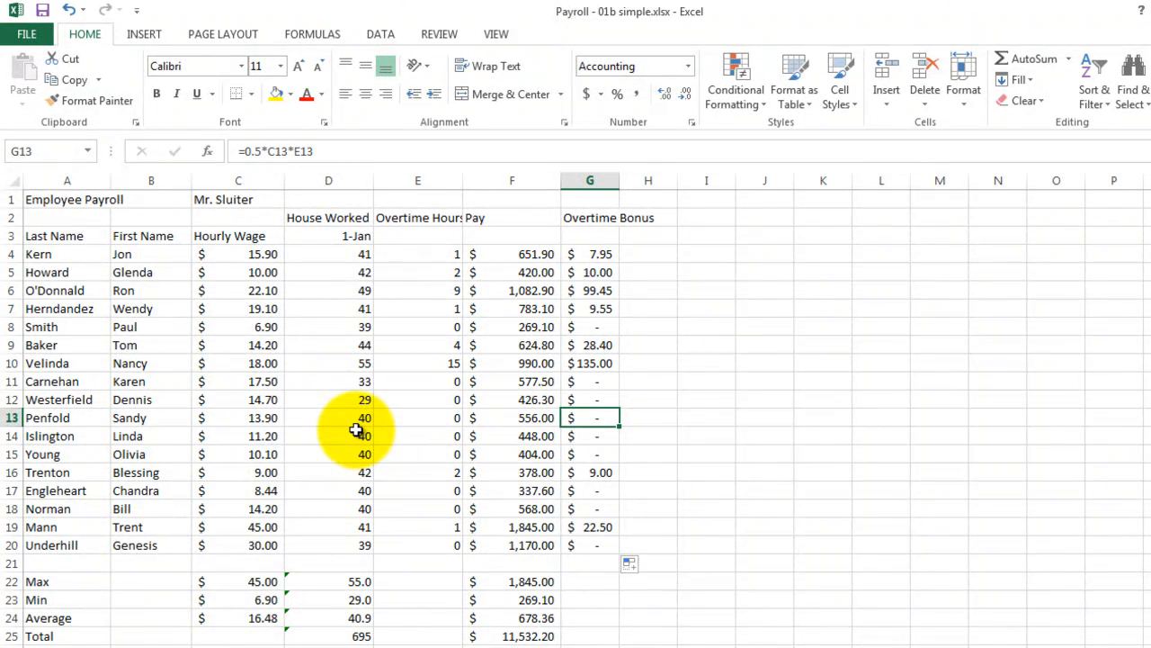
{"action": "mouse_move", "coordinate": [600, 428]}
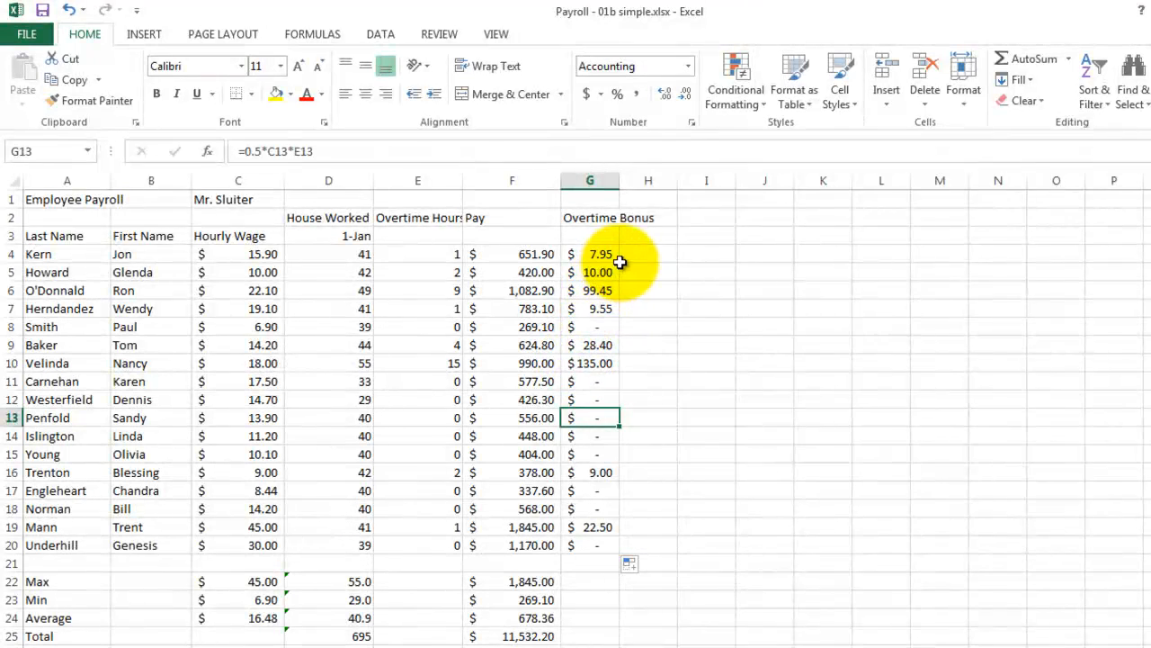
{"action": "left_click", "coordinate": [648, 217]}
{"action": "type", "text": "="}
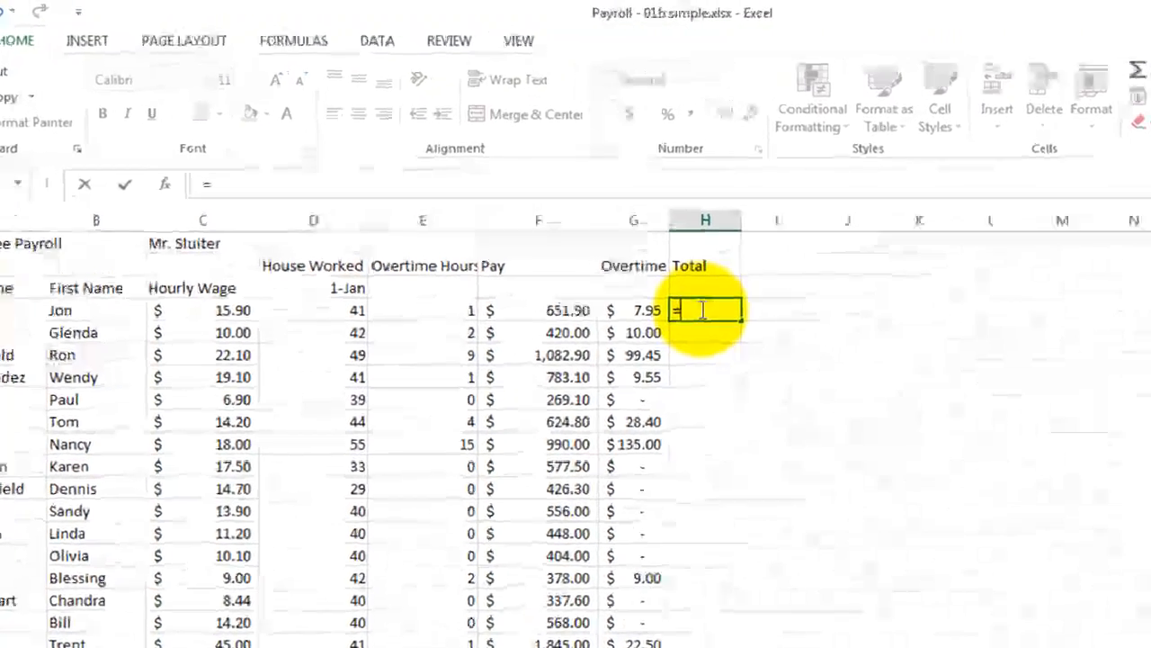
Enter =F4+G4 as Kern's total, giving $659.85.
{"action": "left_click", "coordinate": [538, 310]}
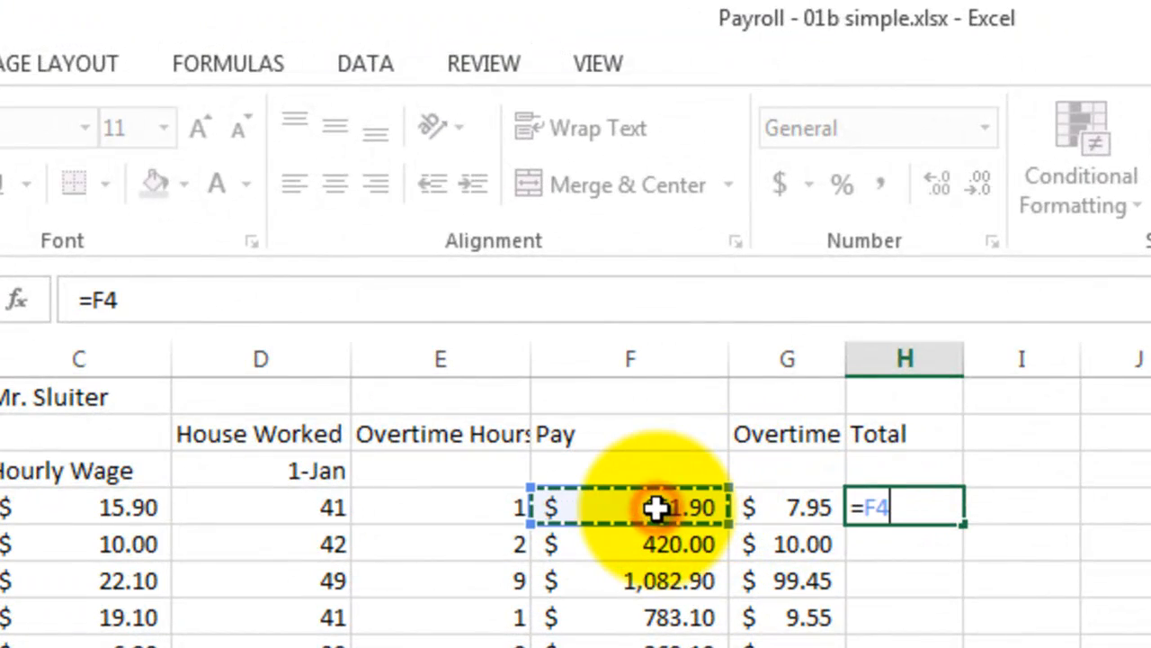
{"action": "type", "text": "+"}
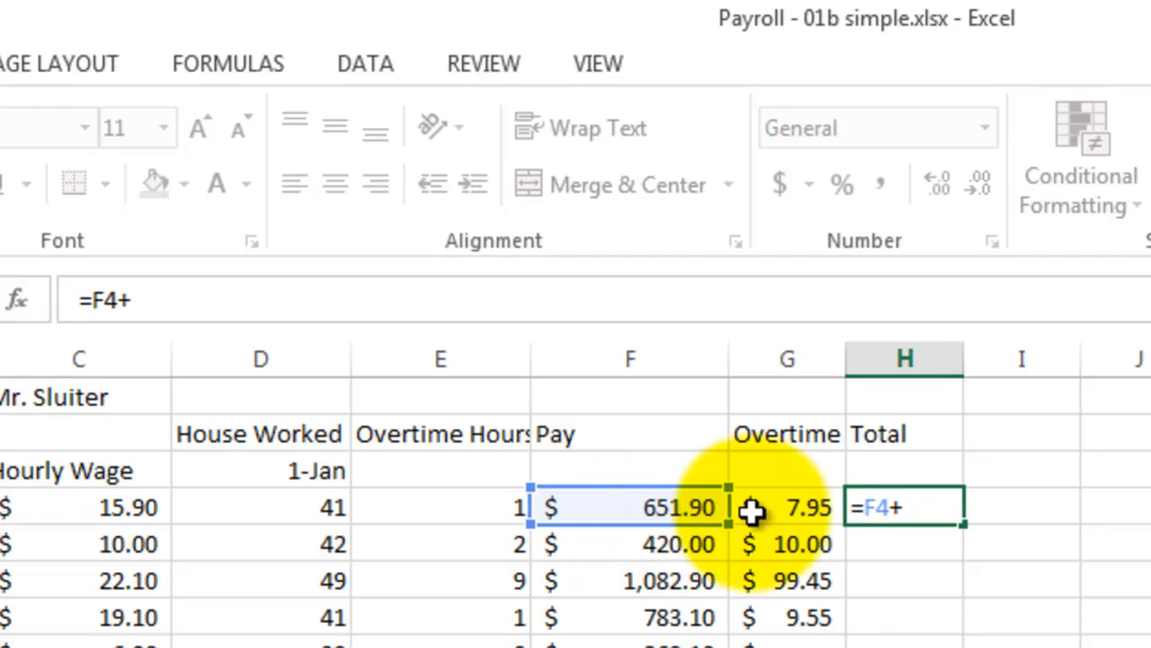
{"action": "left_click", "coordinate": [787, 507]}
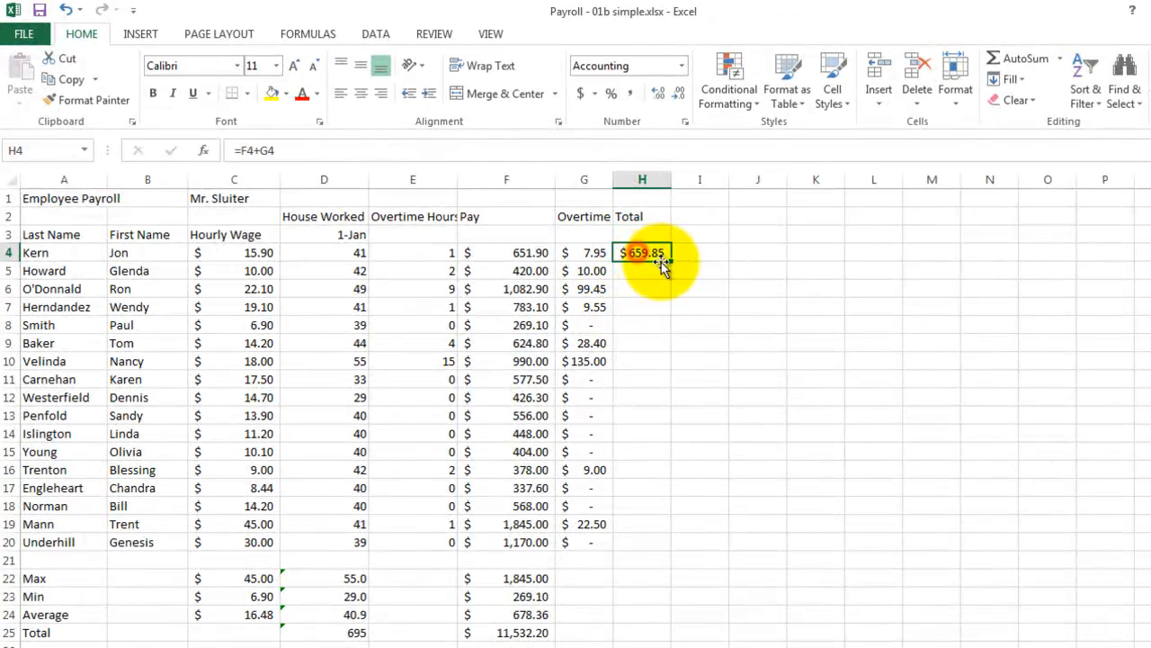
Fill the Total formula to H20 and widen column H so amounts like $1,867.50 show.
{"action": "left_click_drag", "start_coordinate": [661, 261], "coordinate": [675, 547]}
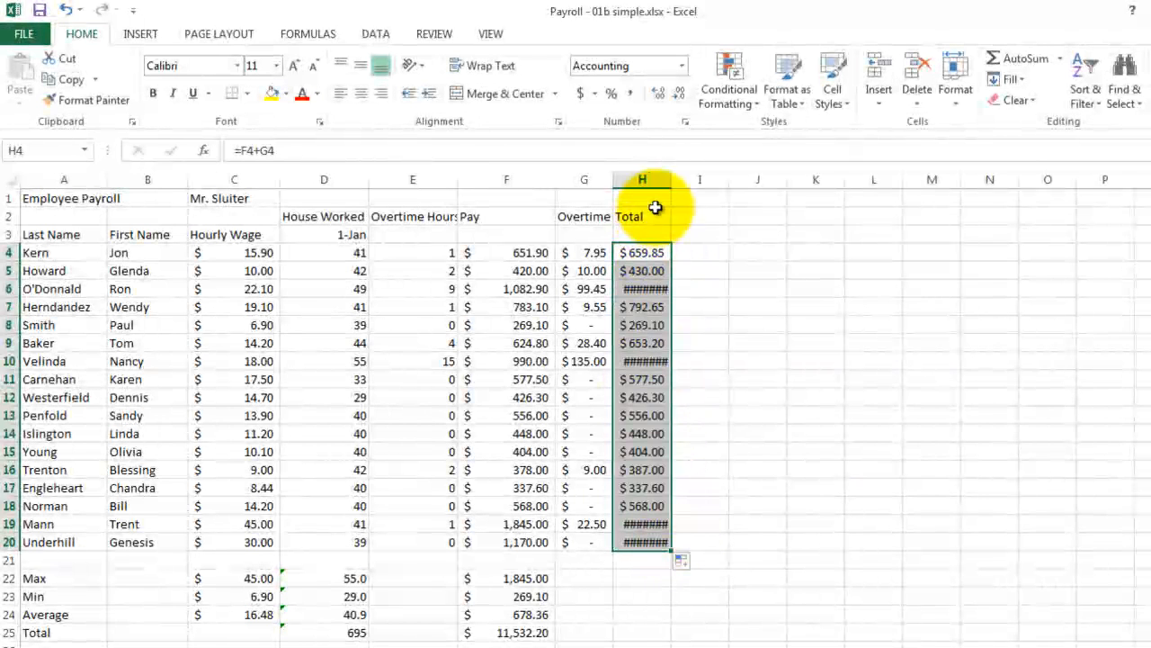
{"action": "left_click_drag", "start_coordinate": [671, 179], "coordinate": [689, 179]}
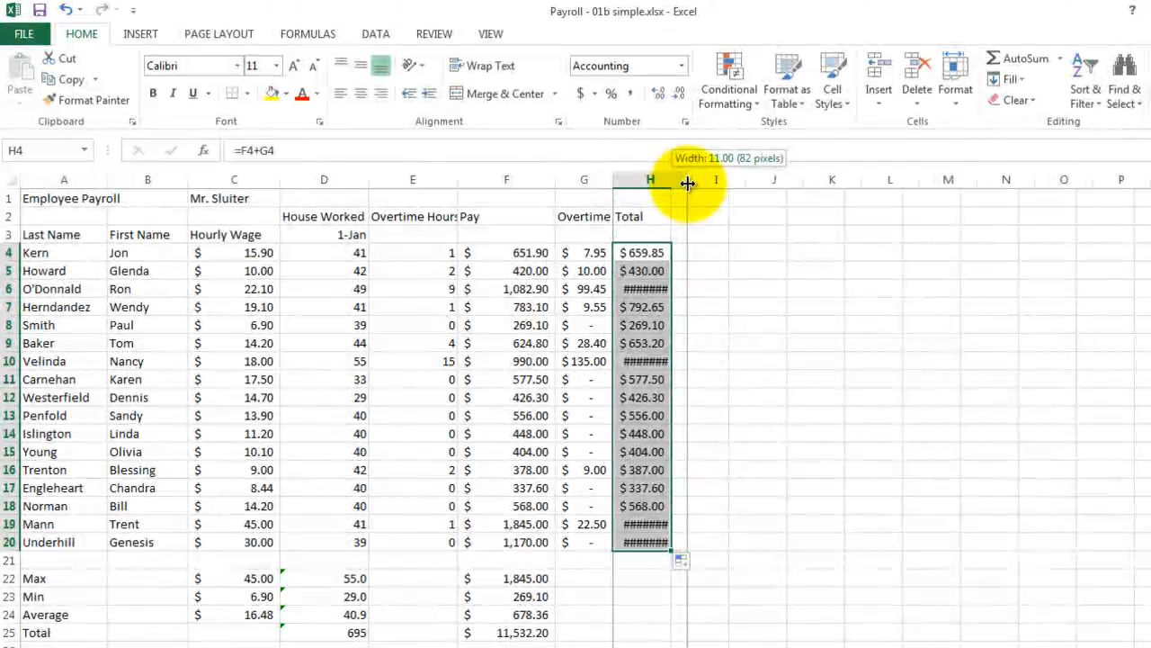
{"action": "left_click_drag", "start_coordinate": [689, 179], "coordinate": [689, 179]}
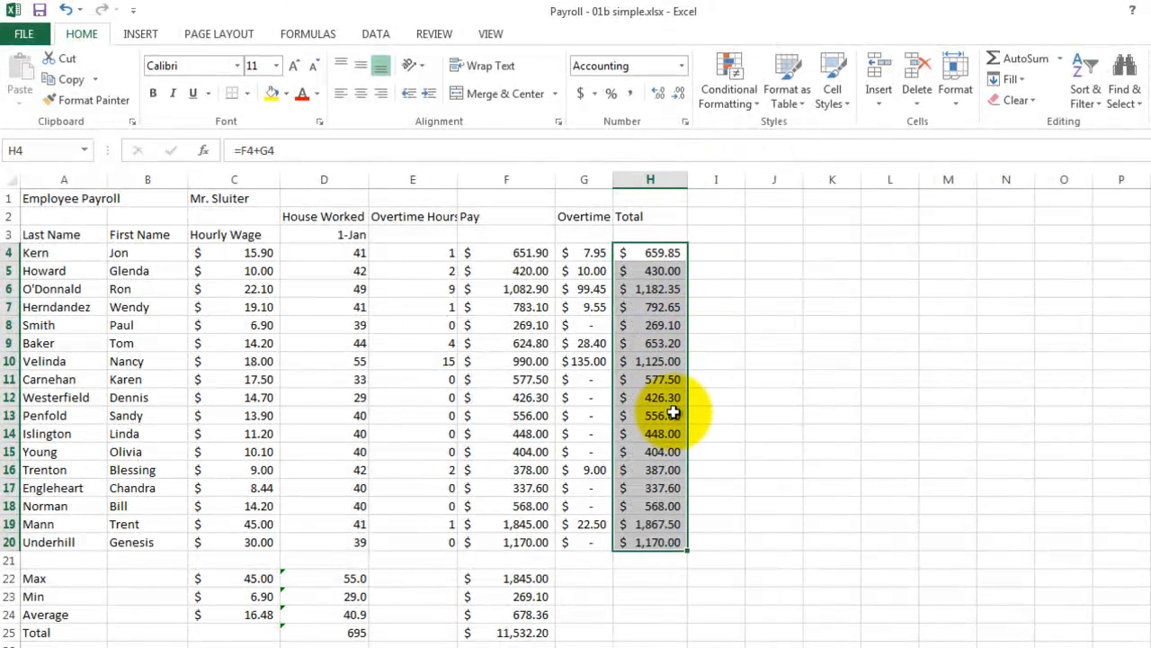
{"action": "left_click", "coordinate": [716, 414]}
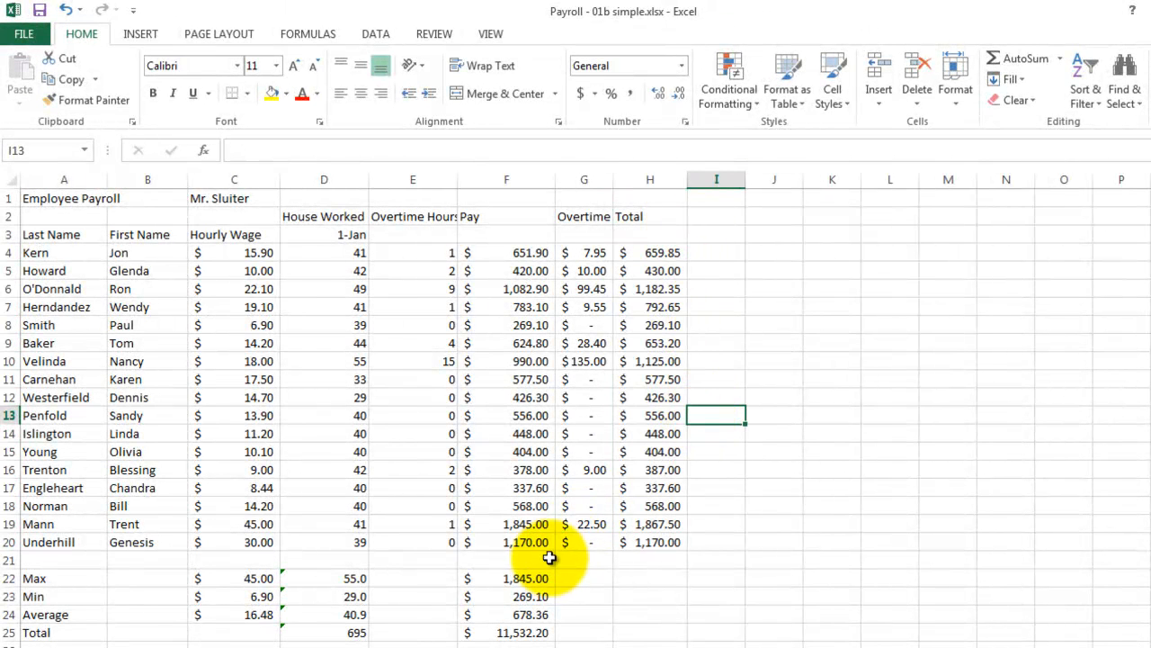
Copy the Pay column's Max, Min, Average and Total formulas across to columns G and H.
{"action": "left_click", "coordinate": [506, 577]}
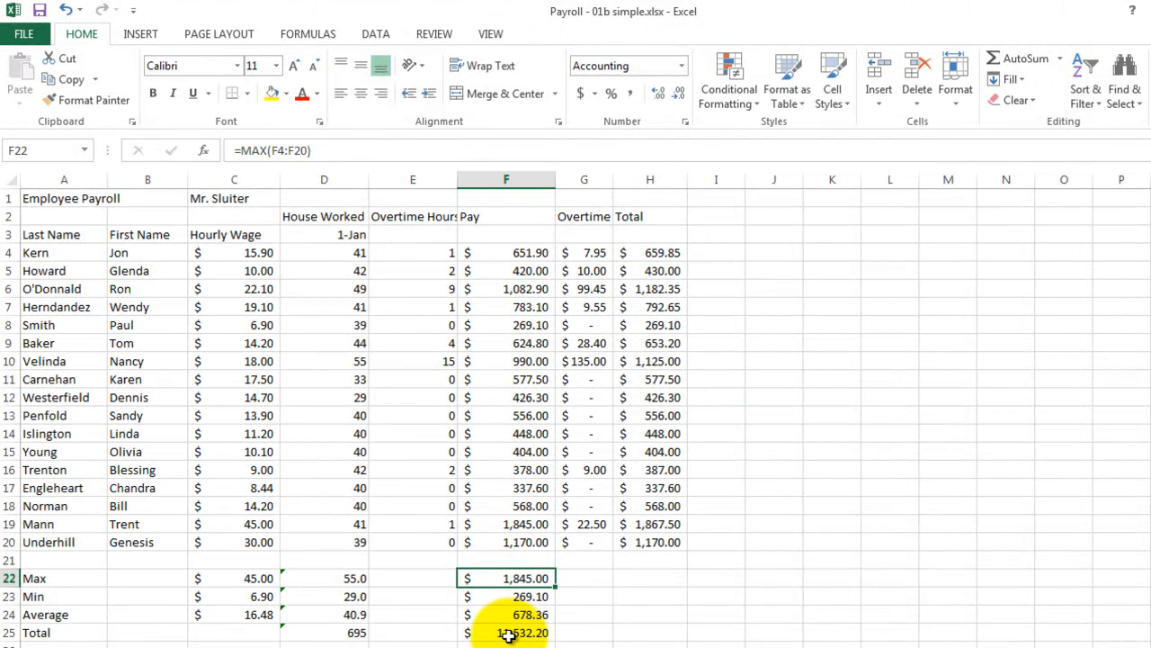
{"action": "left_click_drag", "start_coordinate": [505, 578], "coordinate": [506, 615]}
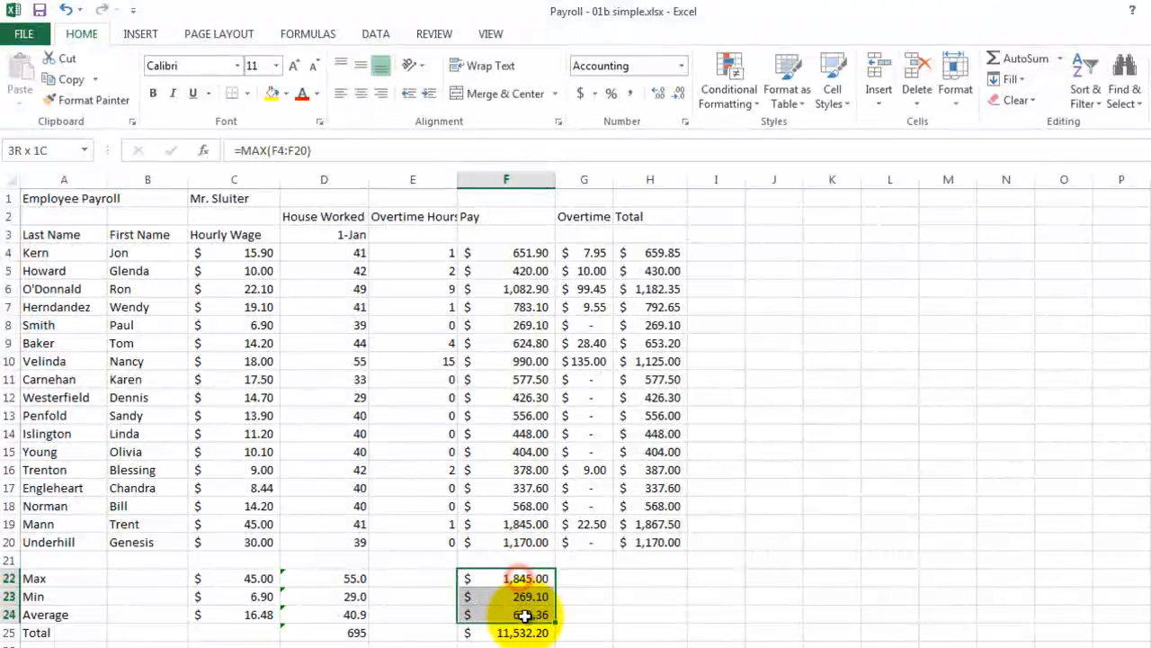
{"action": "left_click", "coordinate": [505, 577]}
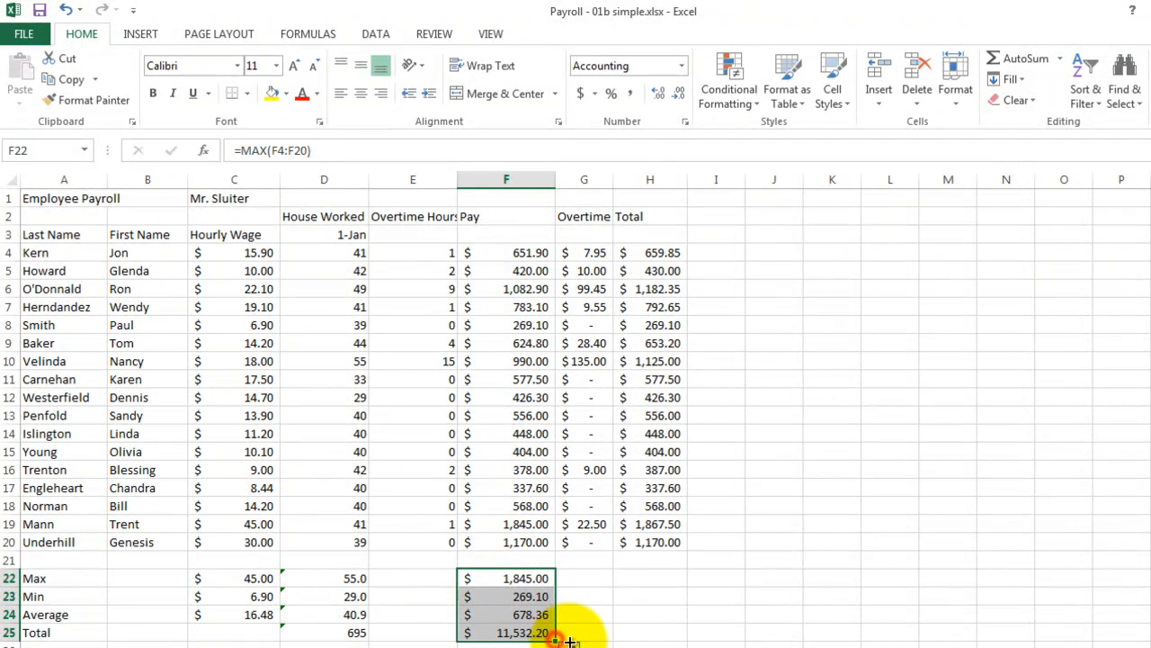
{"action": "left_click_drag", "start_coordinate": [571, 641], "coordinate": [651, 632]}
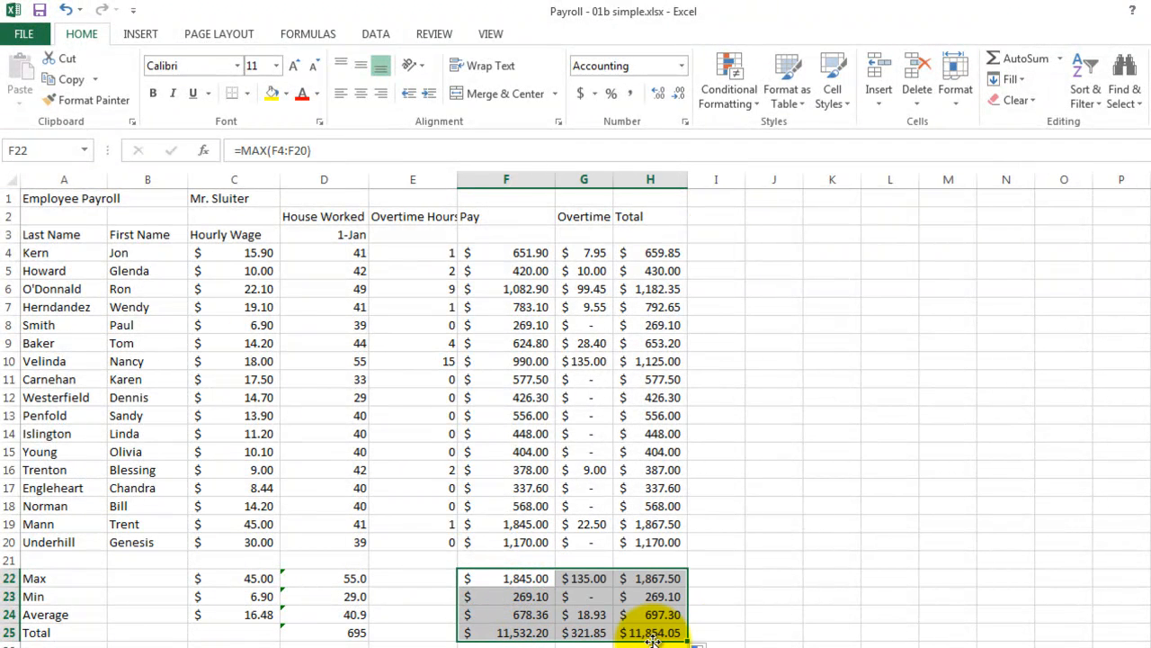
{"action": "mouse_move", "coordinate": [715, 573]}
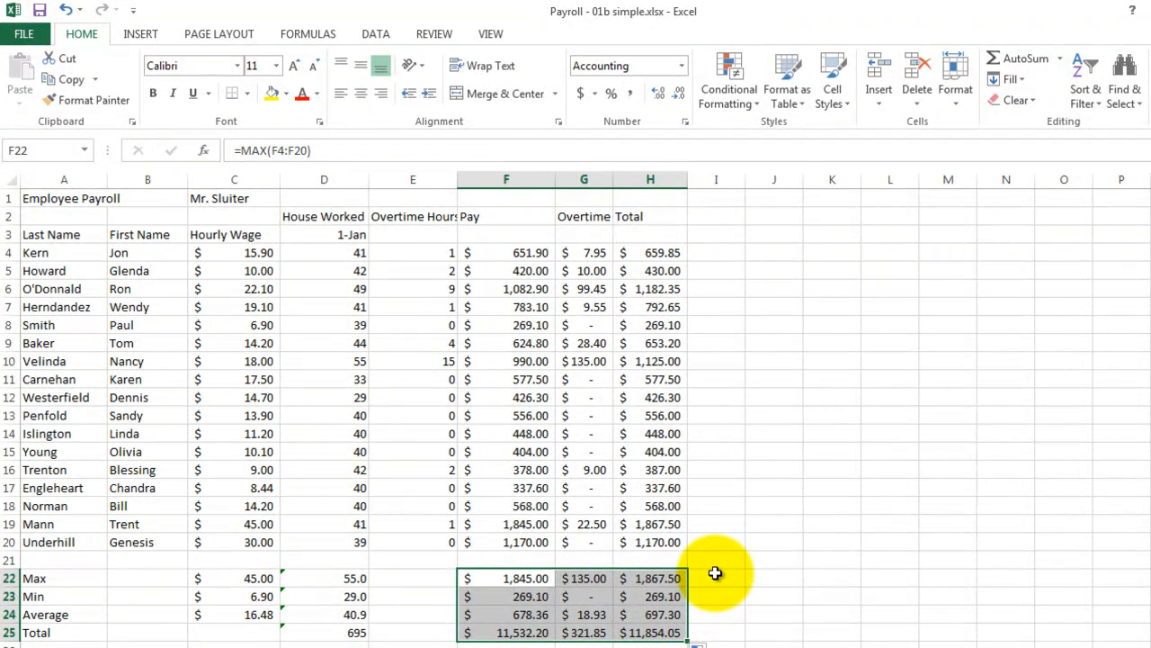
{"action": "left_click", "coordinate": [716, 577]}
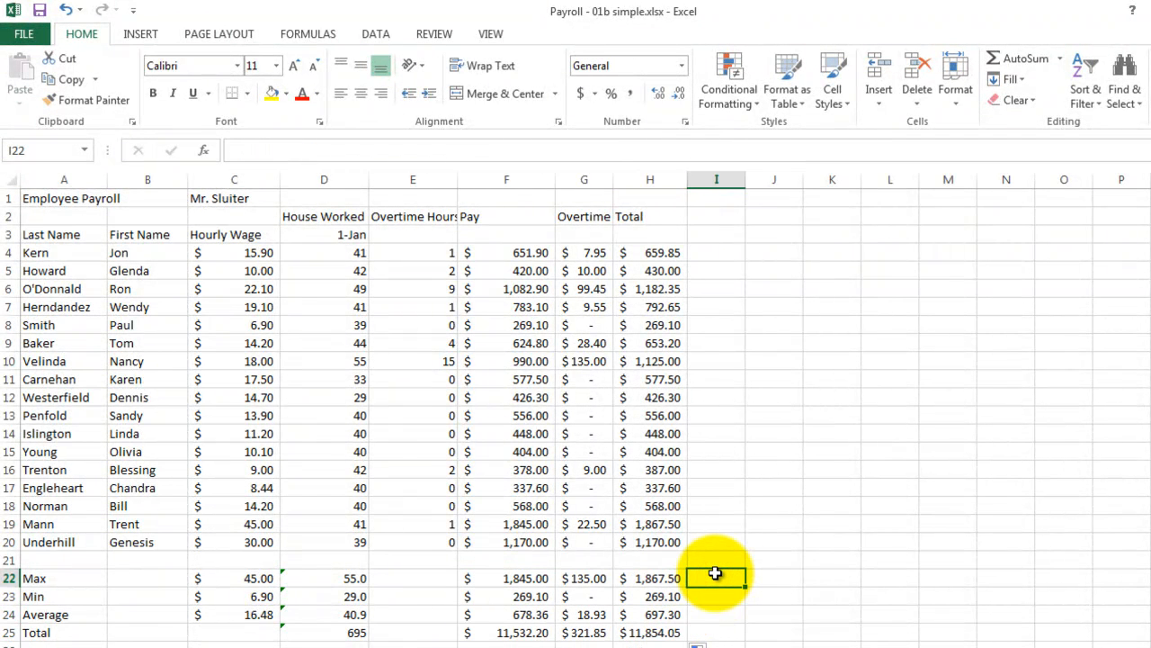